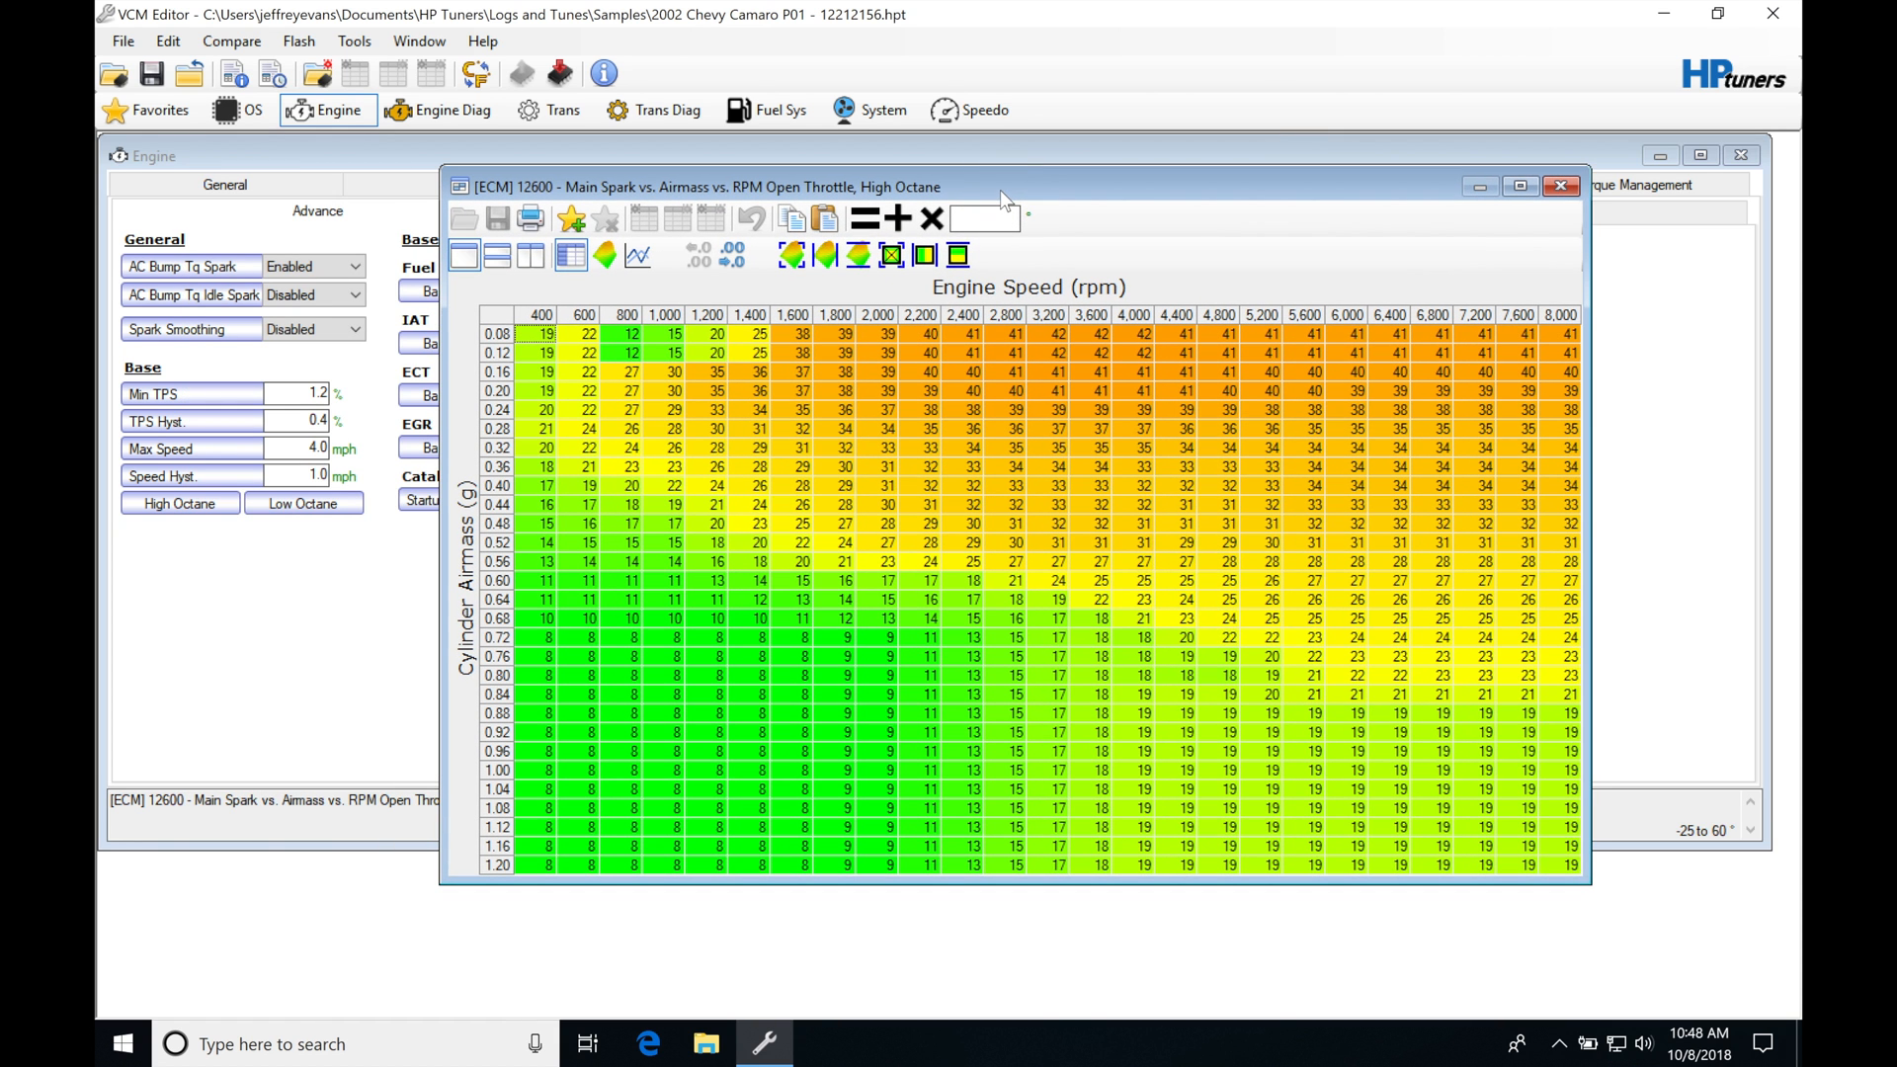
pyautogui.moveTo(926, 448)
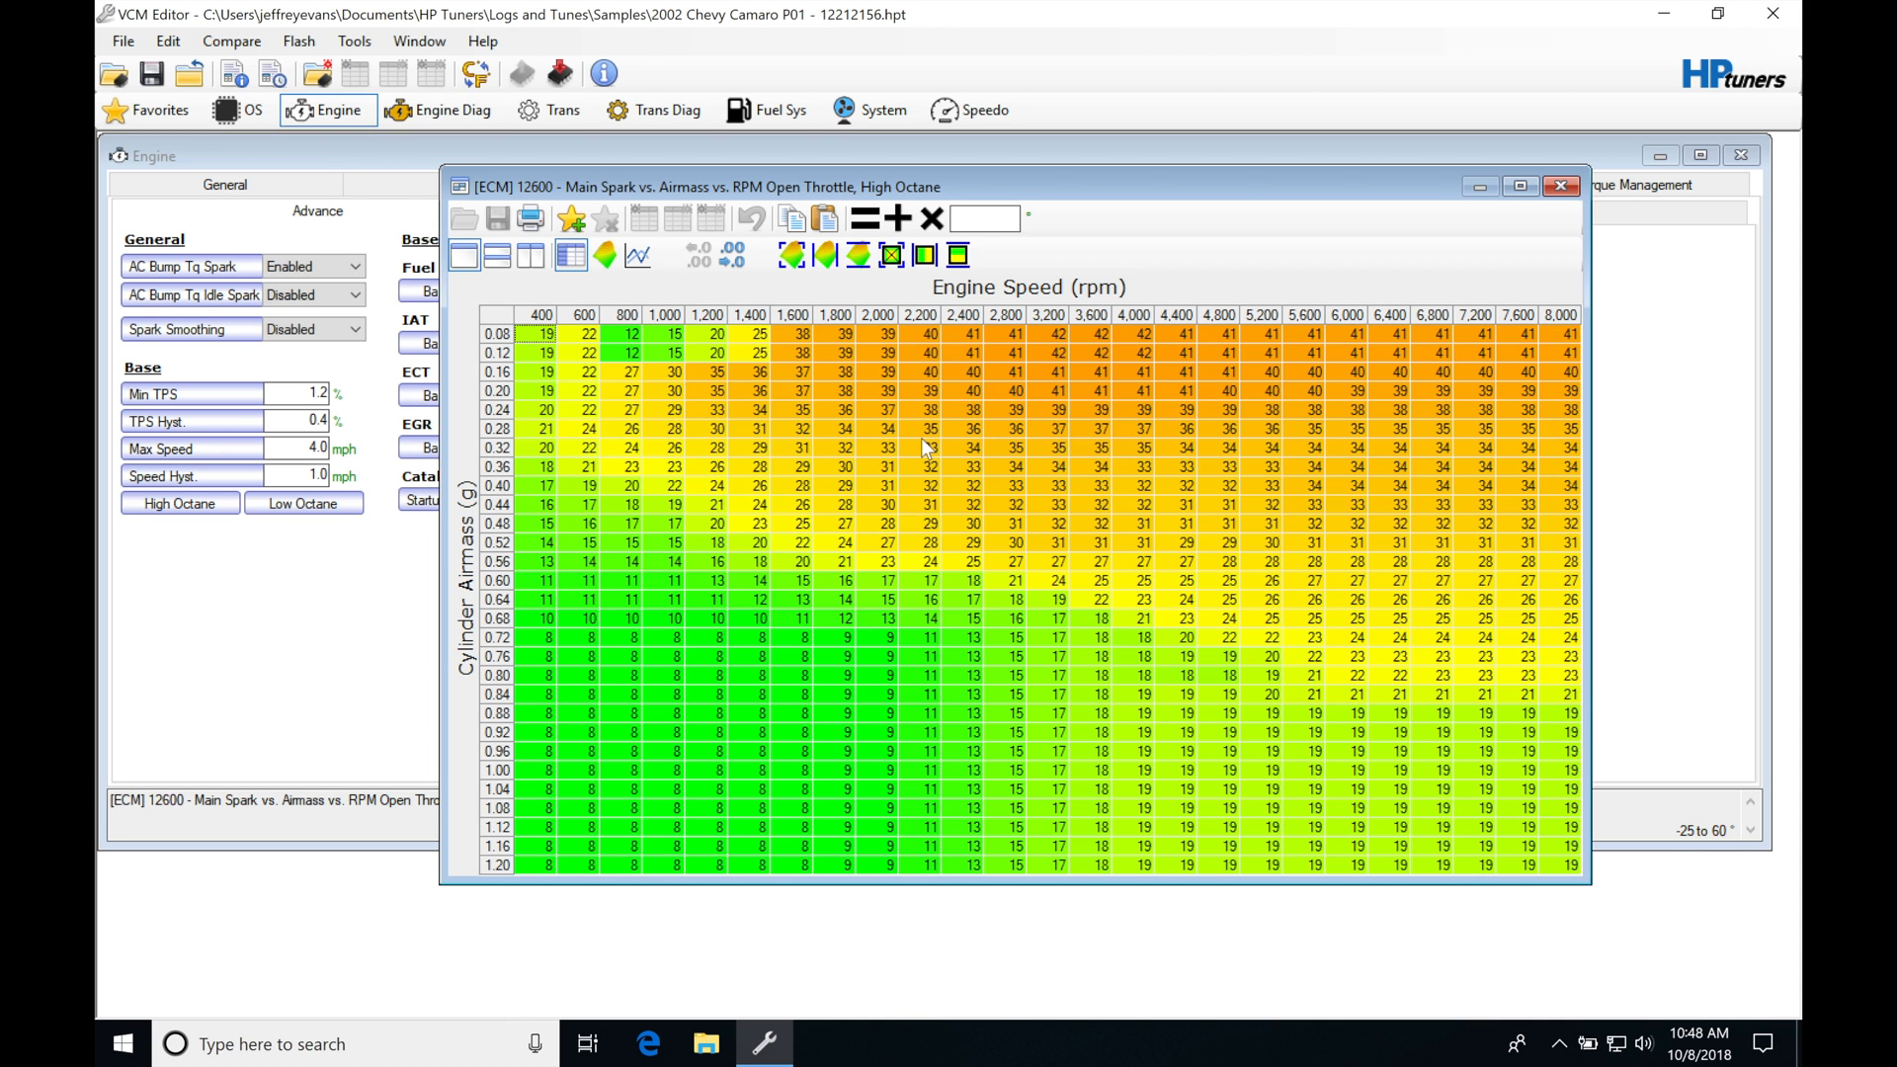
pyautogui.moveTo(1110, 753)
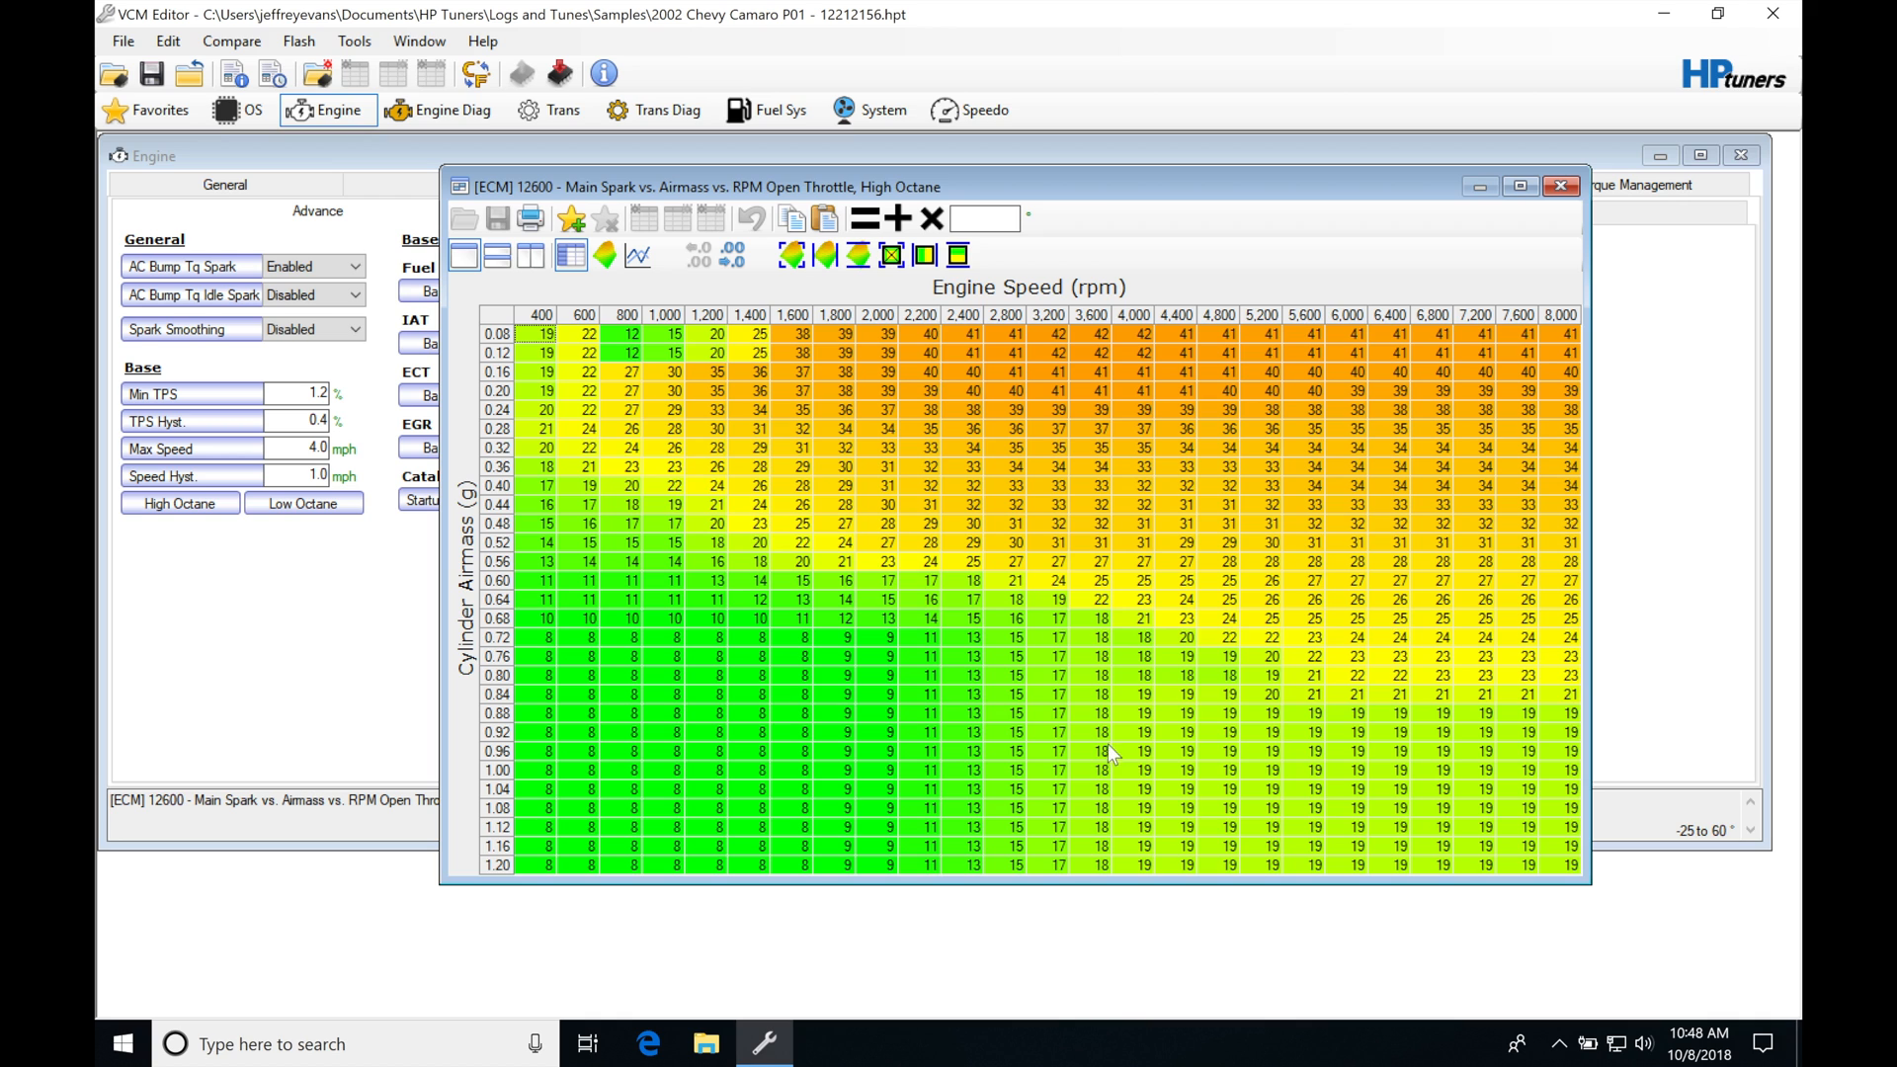
pyautogui.moveTo(1101, 336)
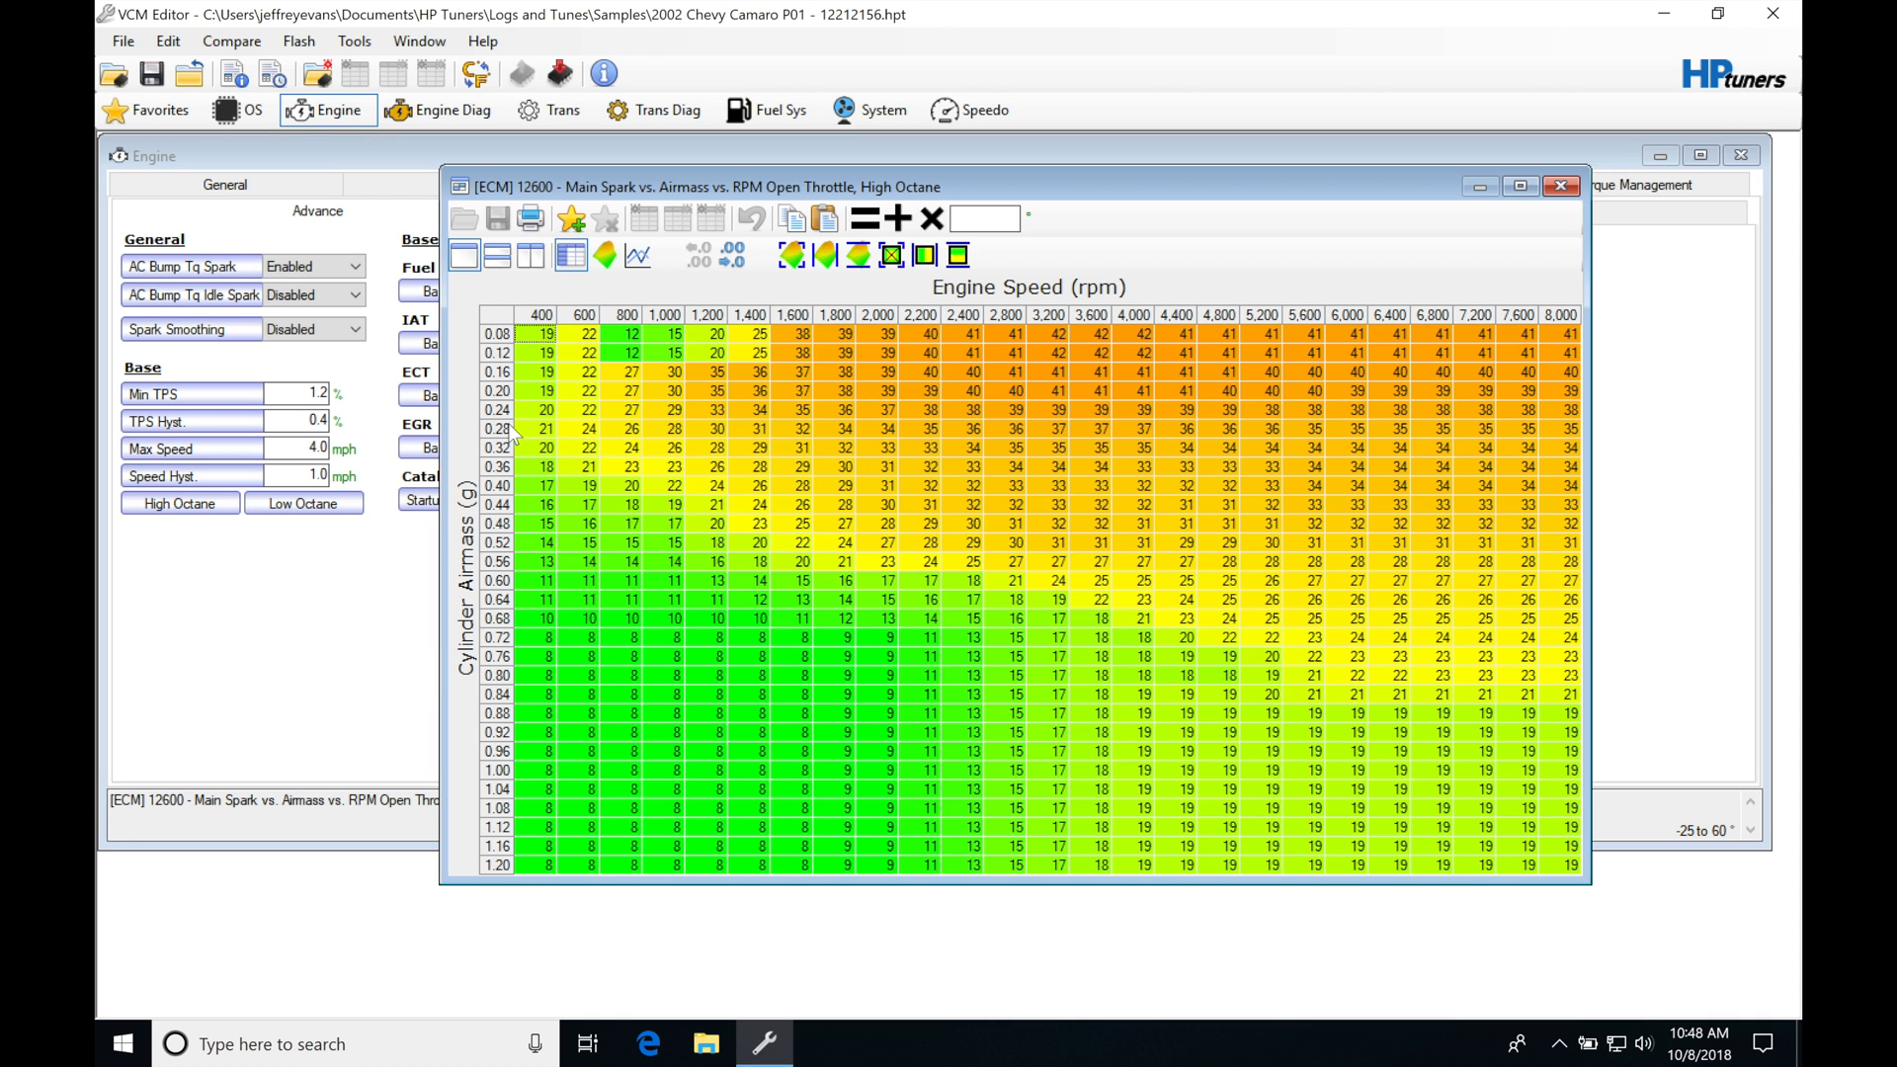
pyautogui.moveTo(508, 298)
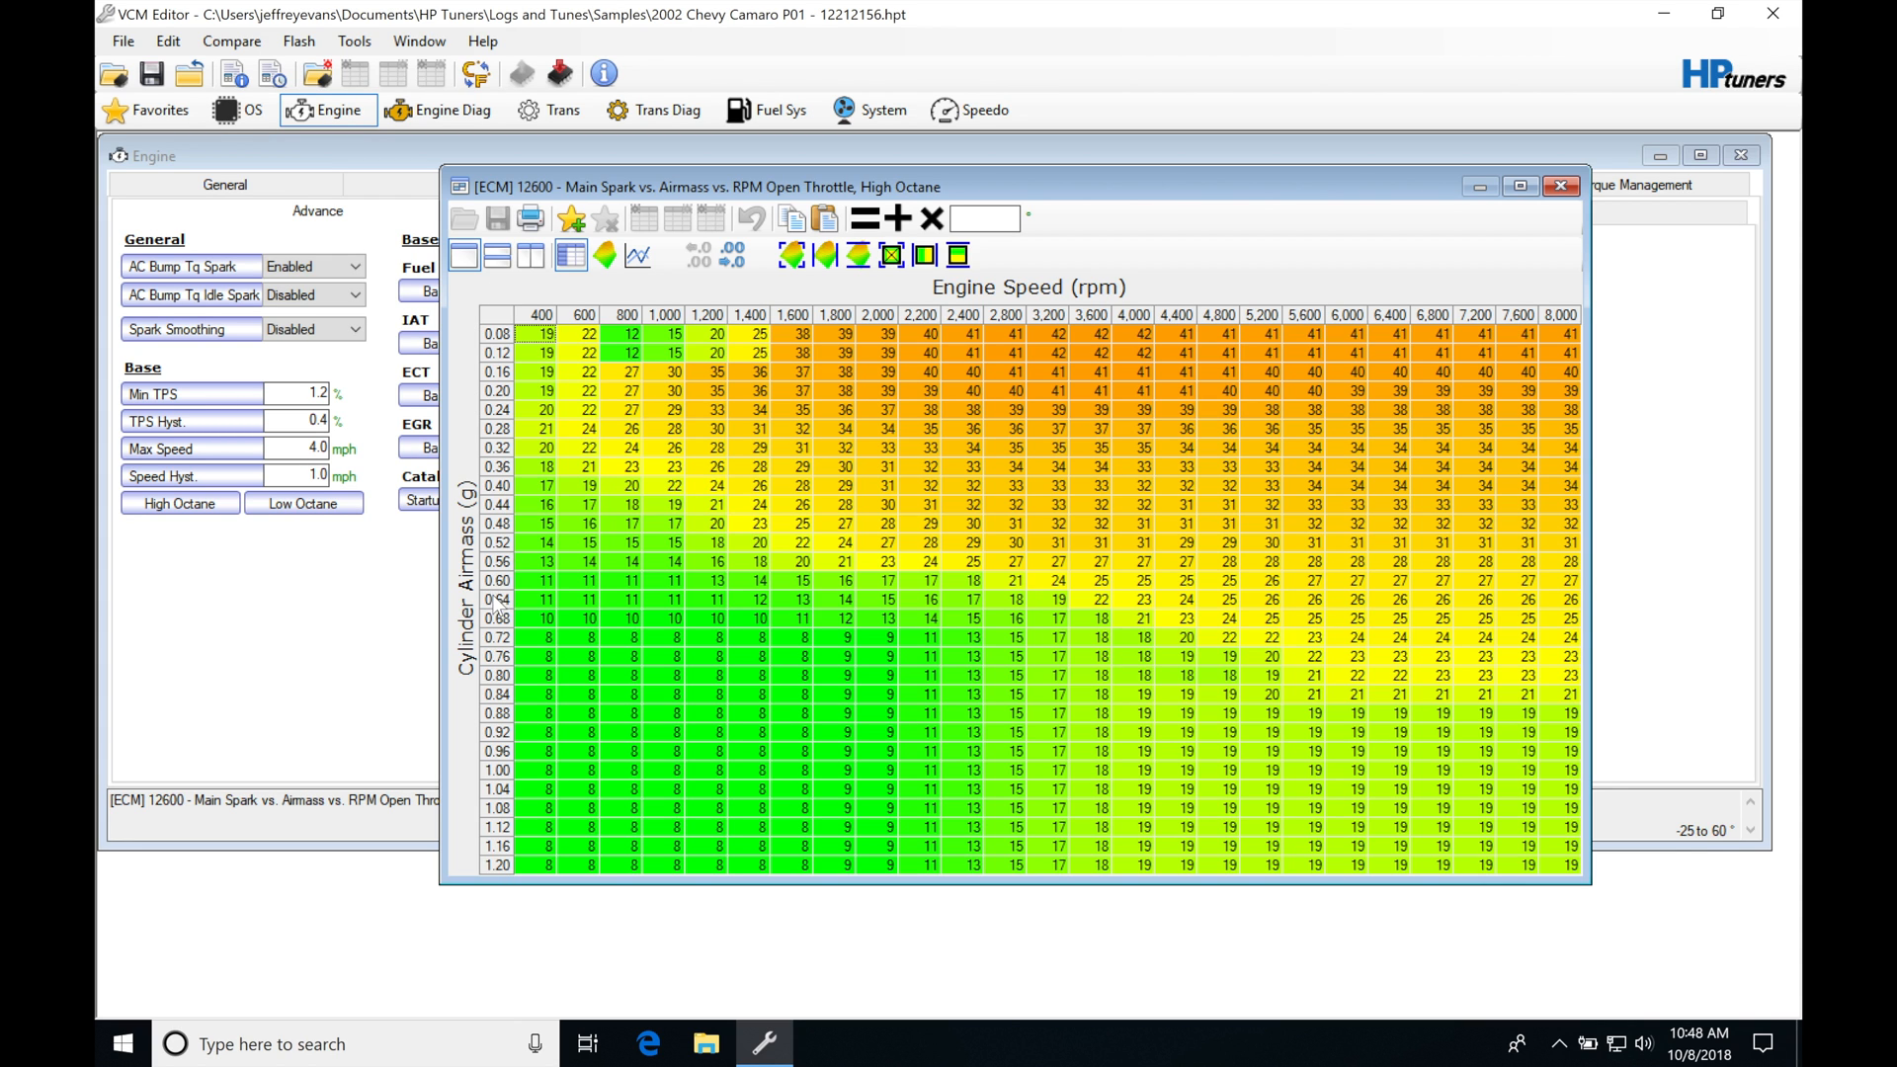
pyautogui.moveTo(500, 611)
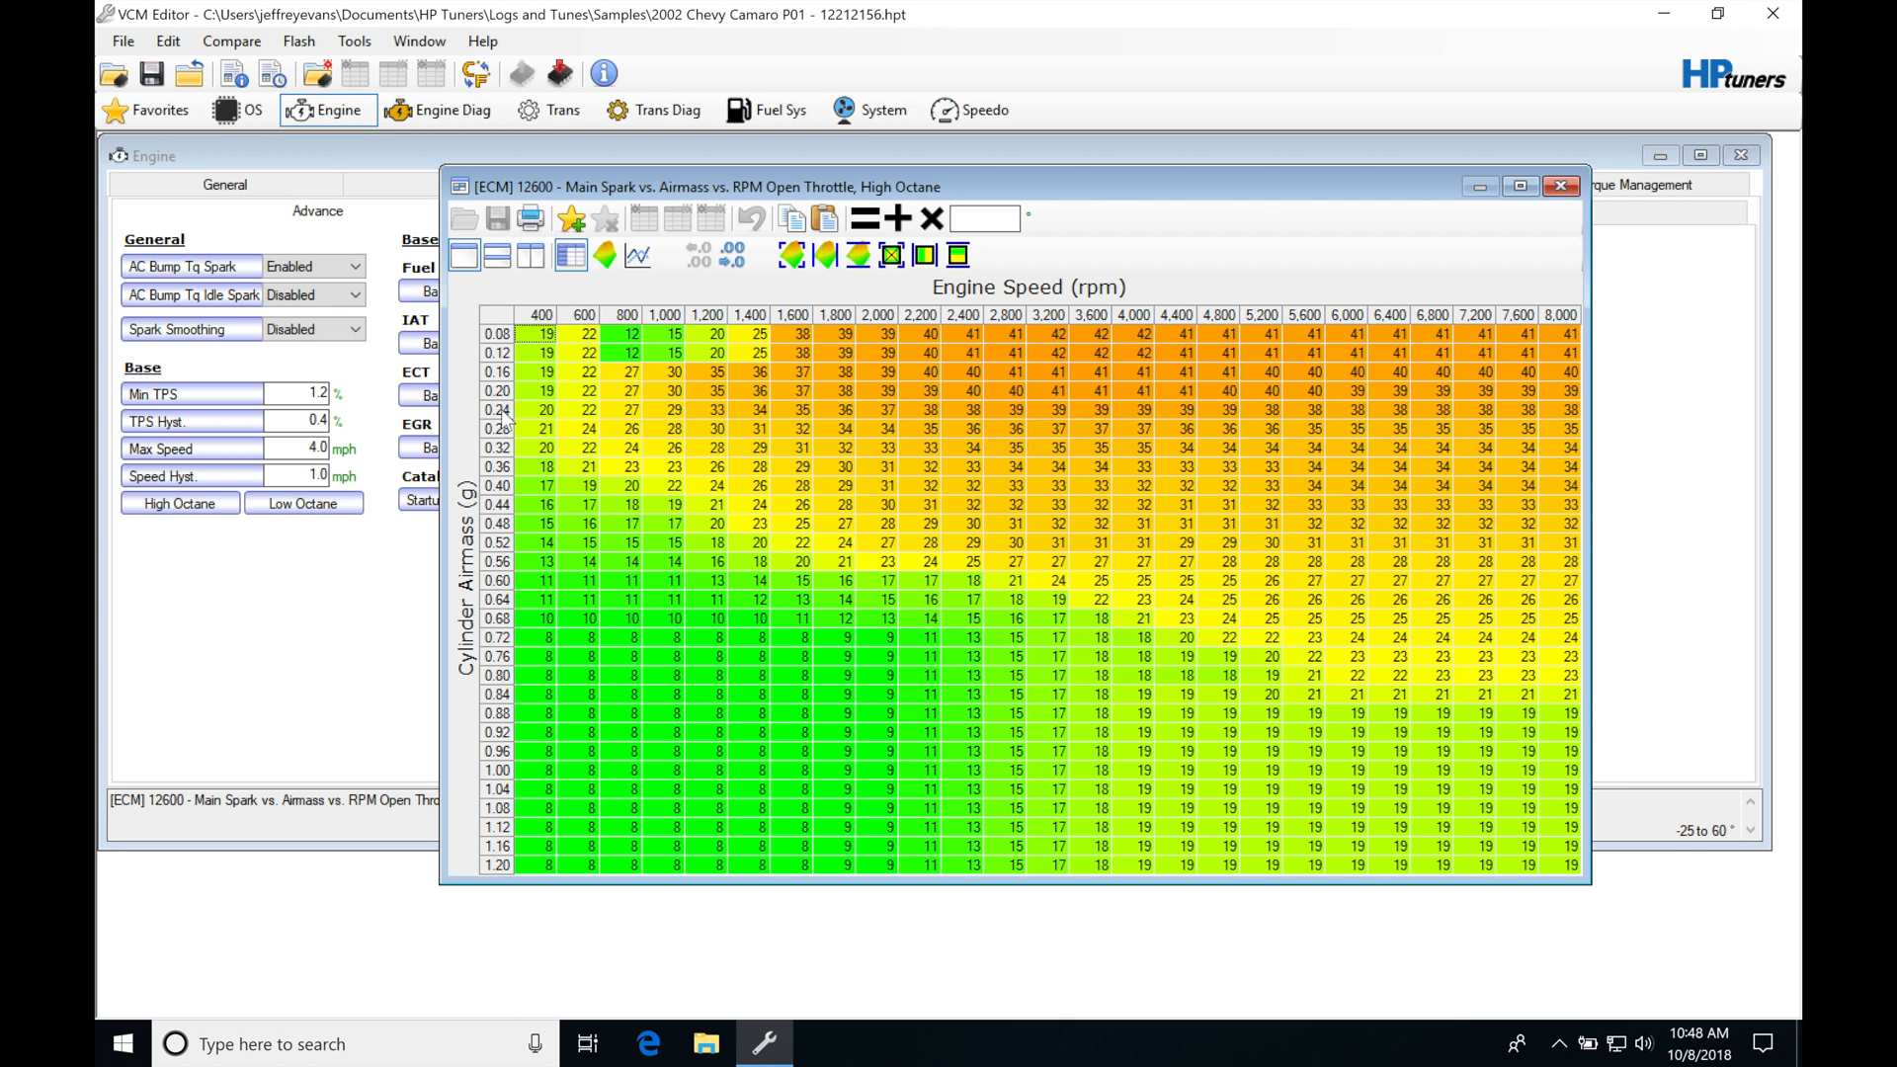
pyautogui.moveTo(492, 555)
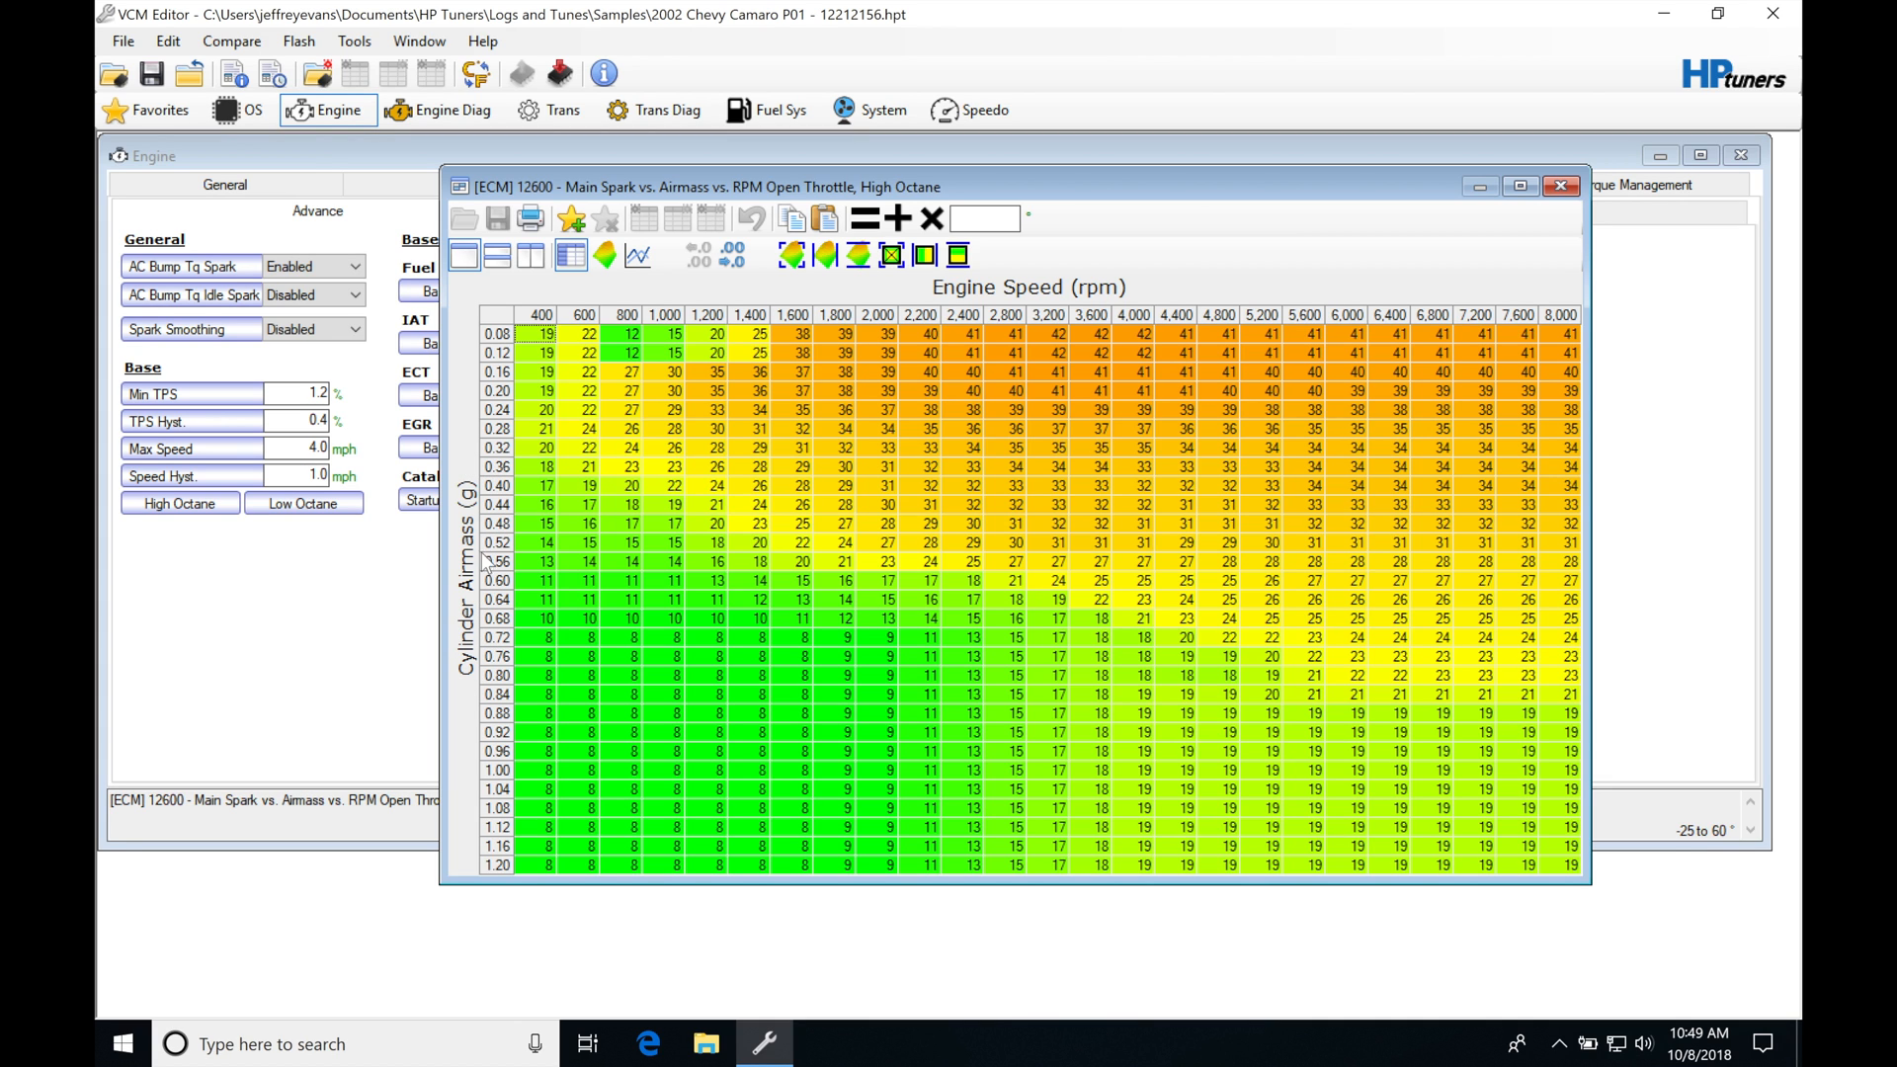
pyautogui.moveTo(485, 554)
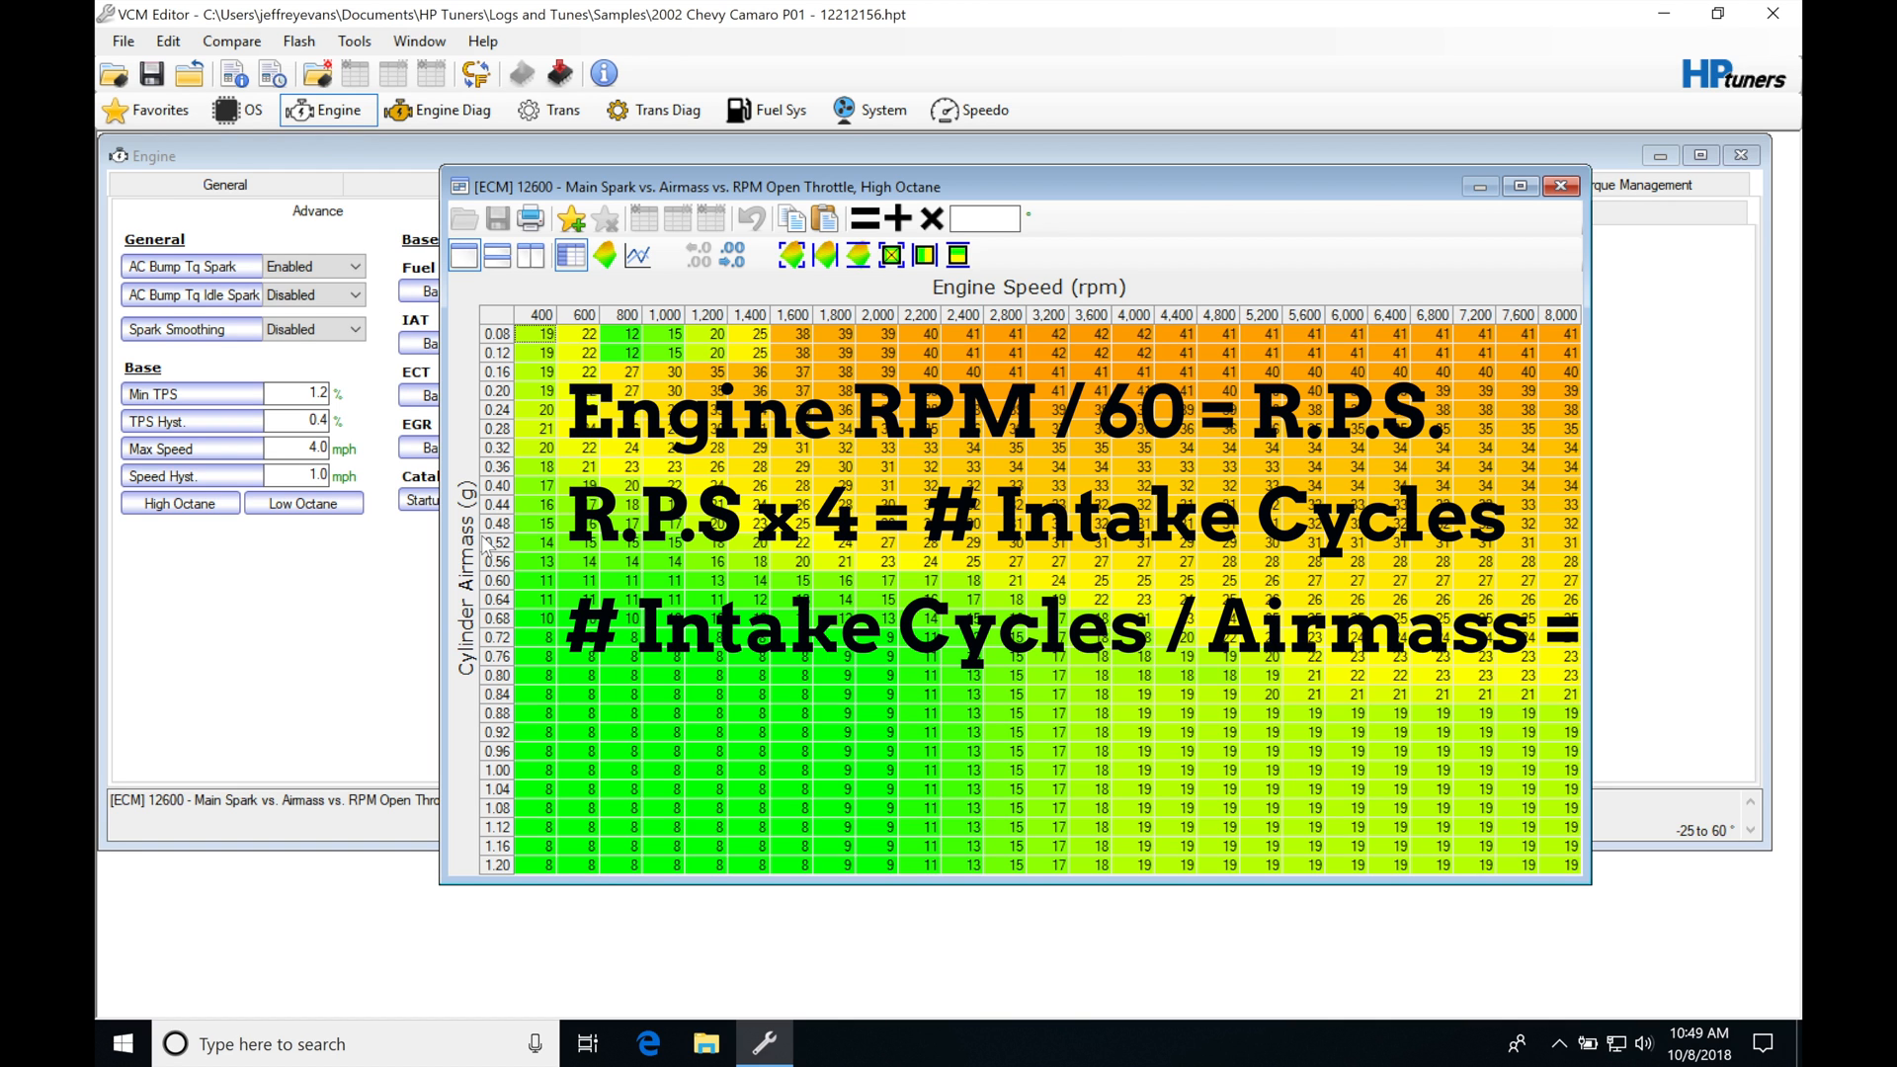
pyautogui.moveTo(1440, 195)
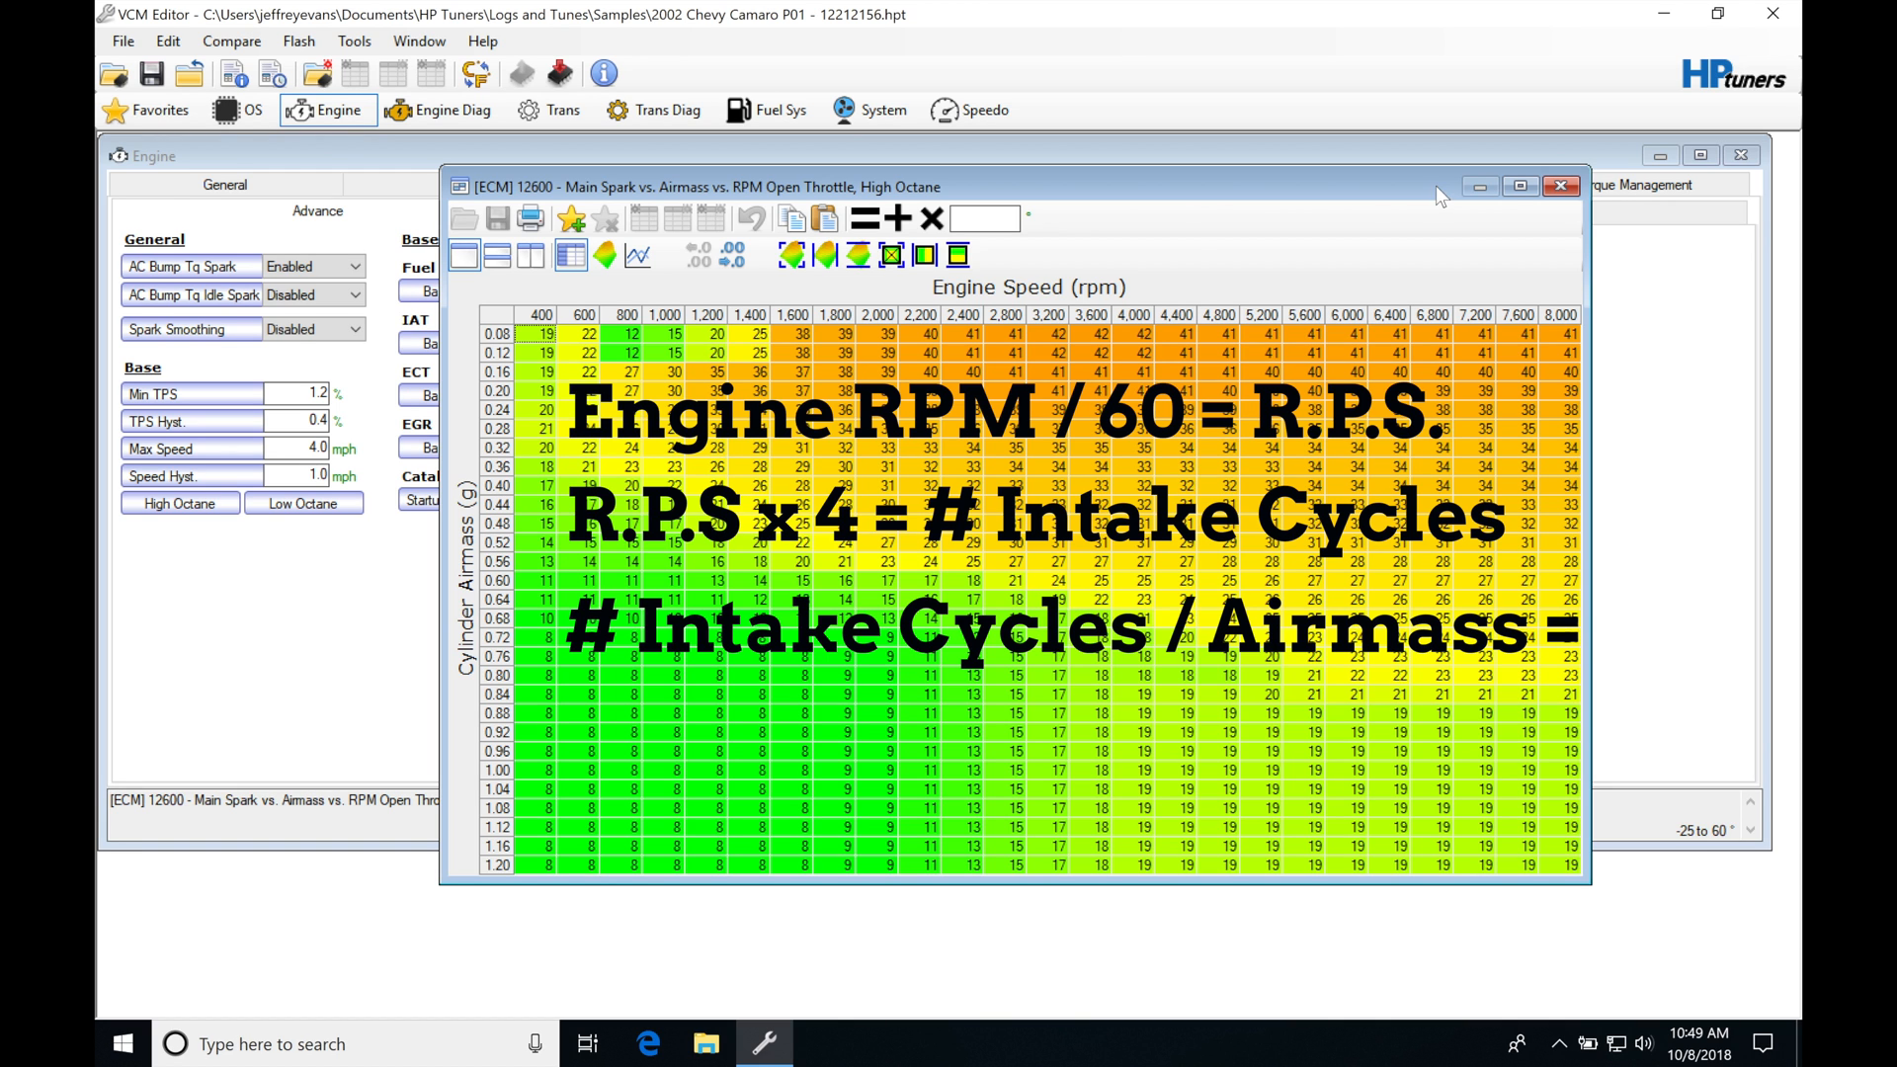
# Step: Switch to the Engine Airflow tab showing the MAF calibration and main VE tables
pyautogui.click(1559, 185)
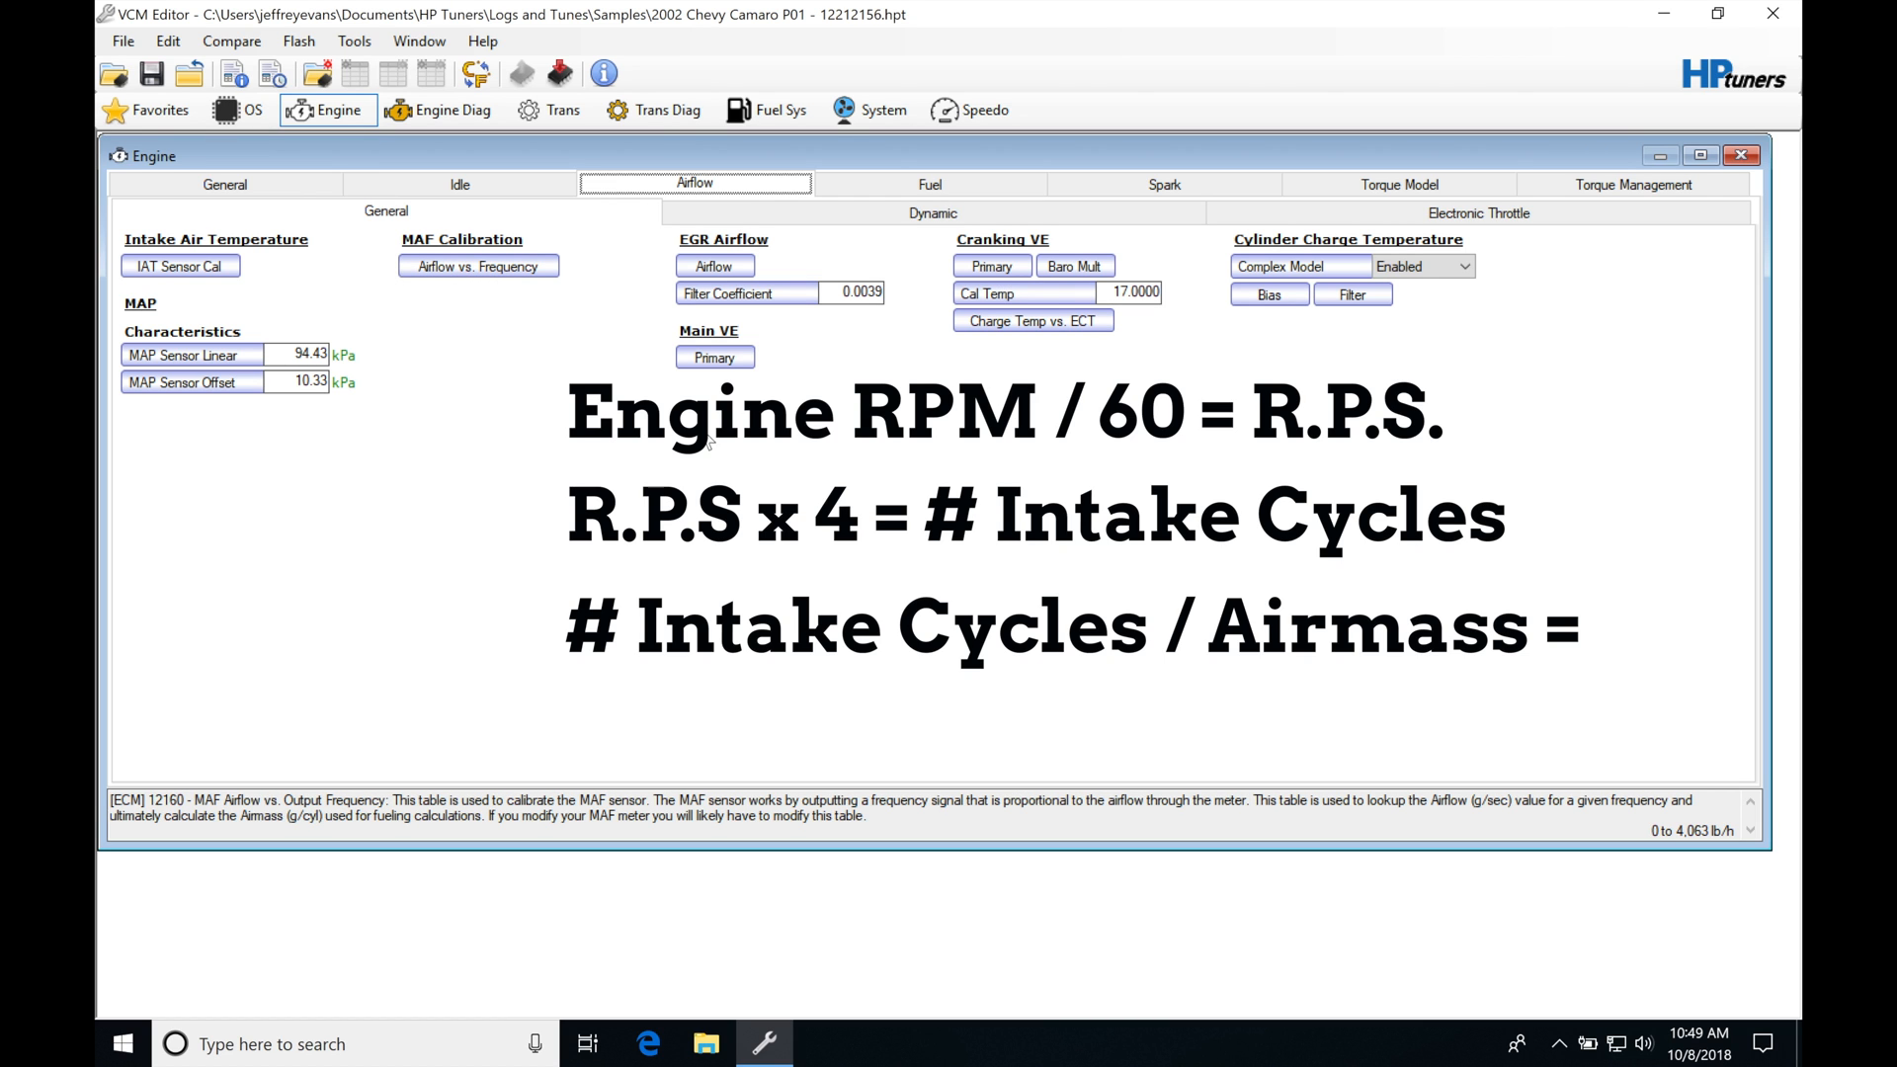
pyautogui.moveTo(759, 376)
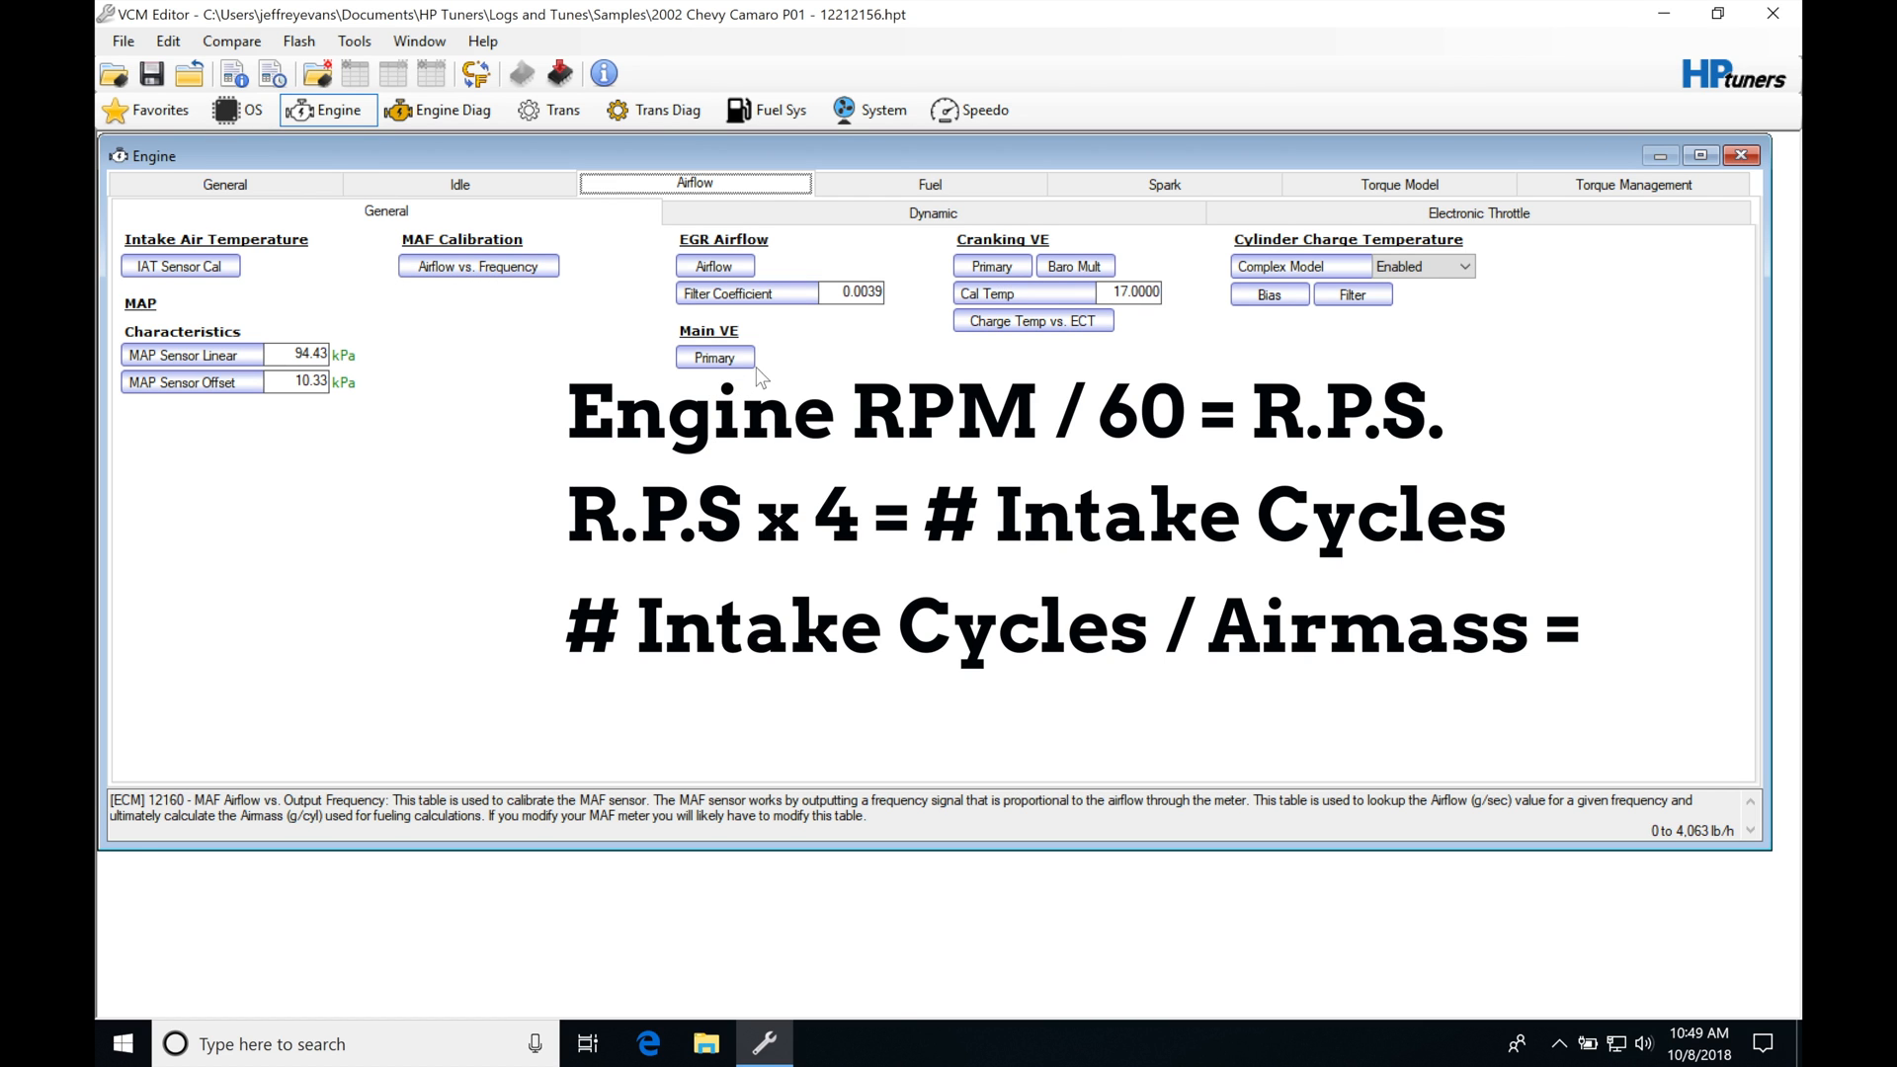
pyautogui.click(713, 356)
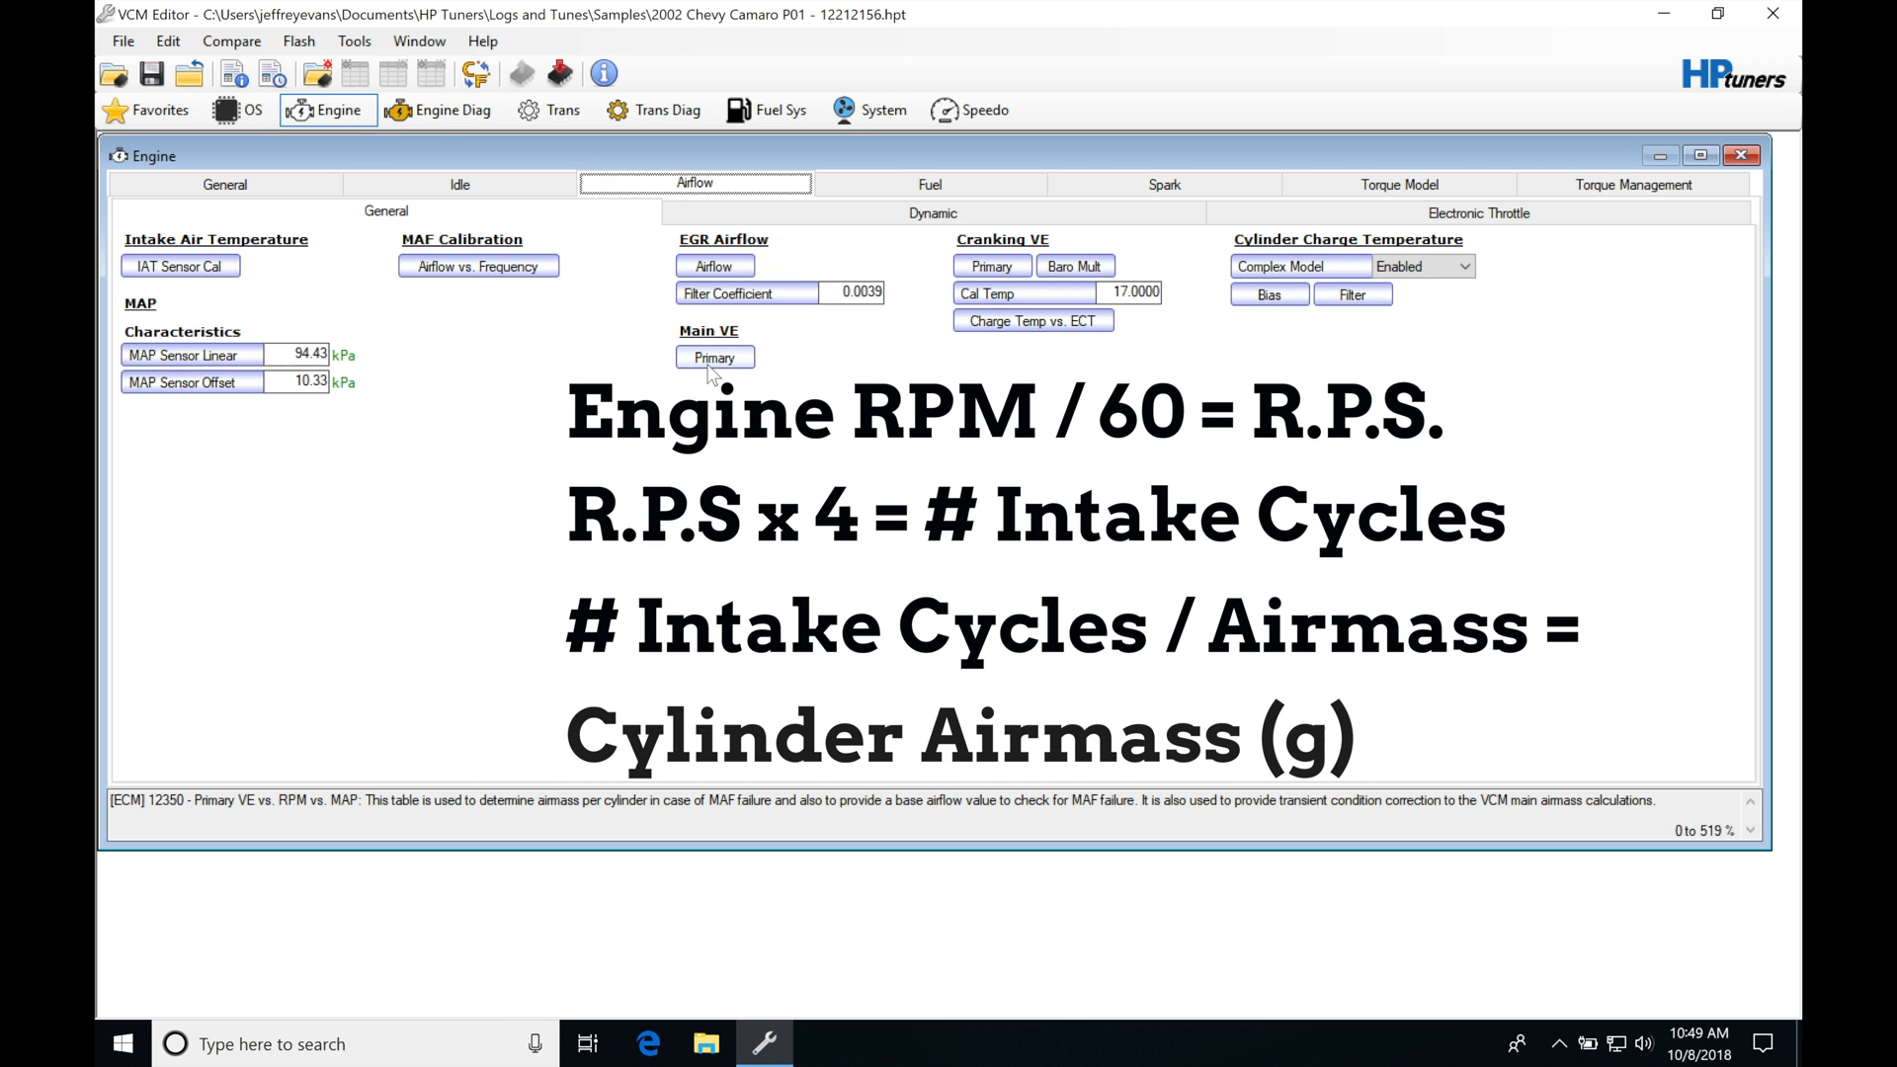
pyautogui.click(1162, 183)
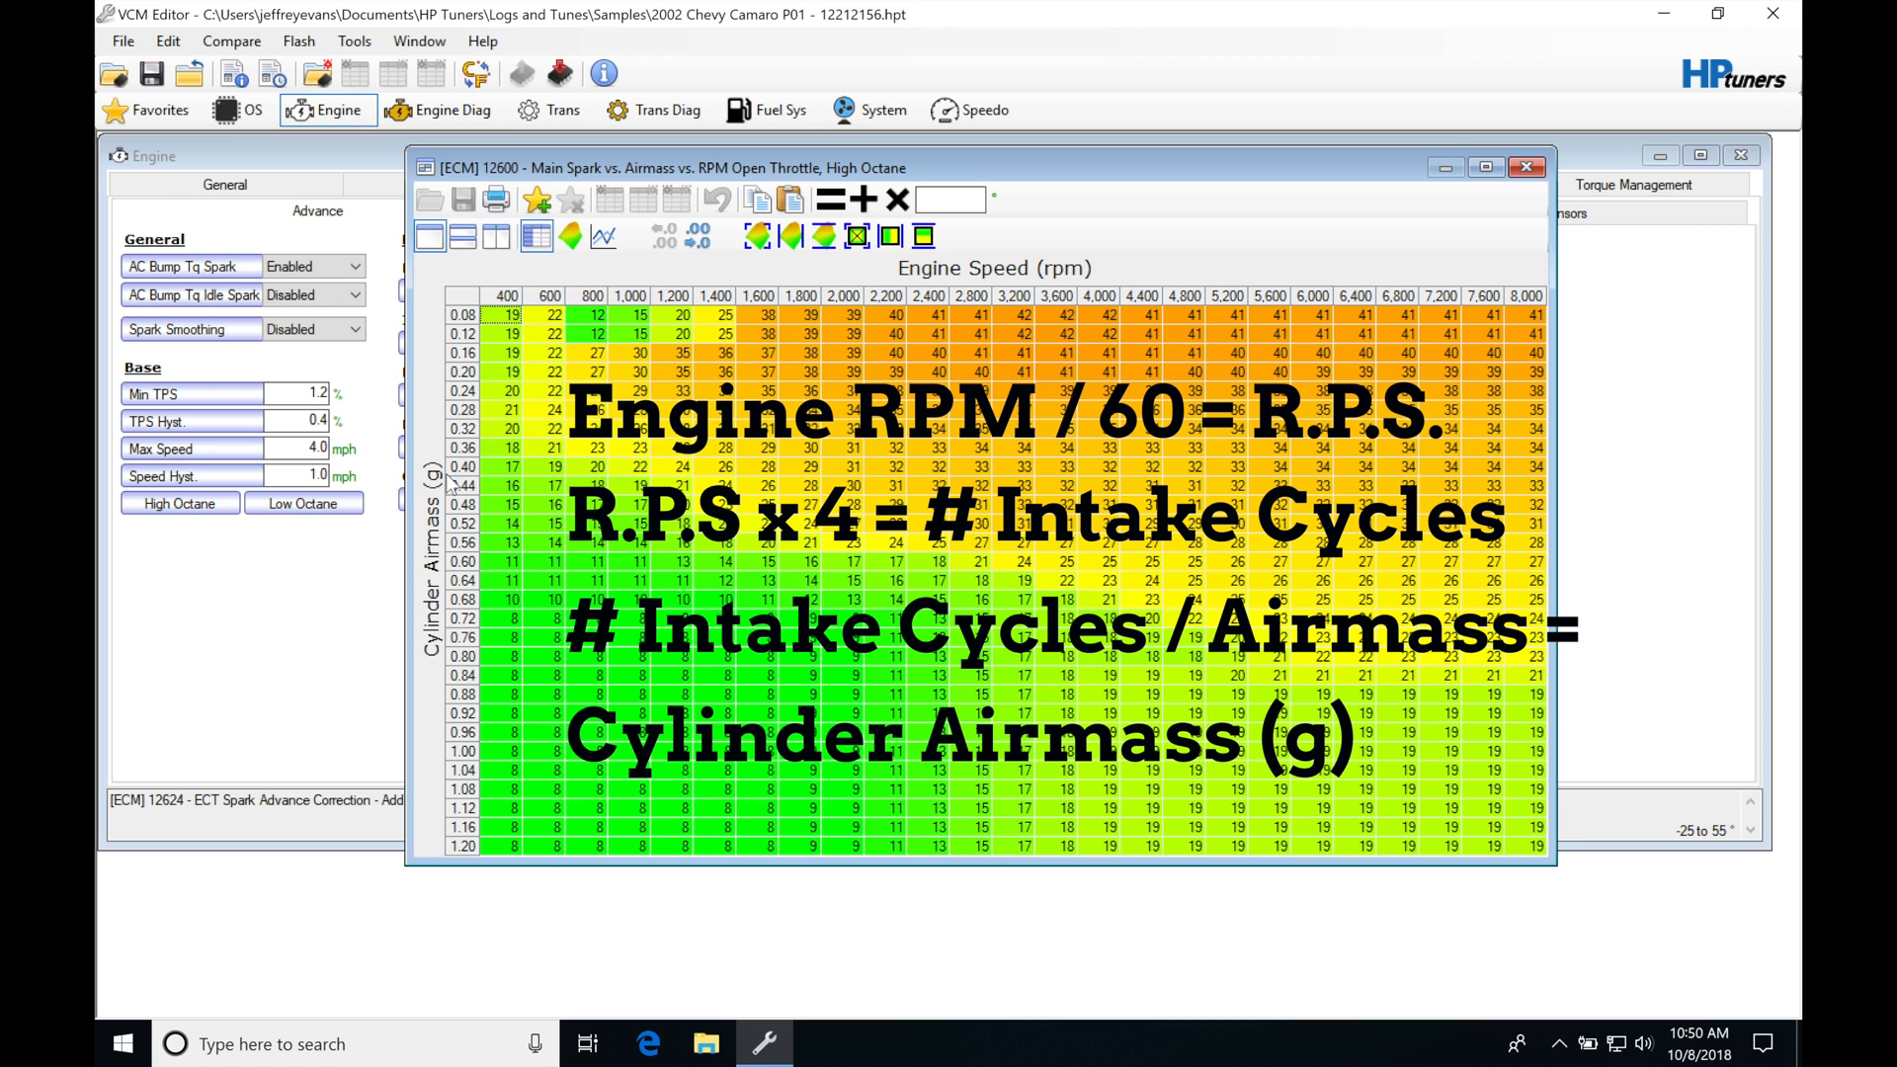
pyautogui.moveTo(450, 484)
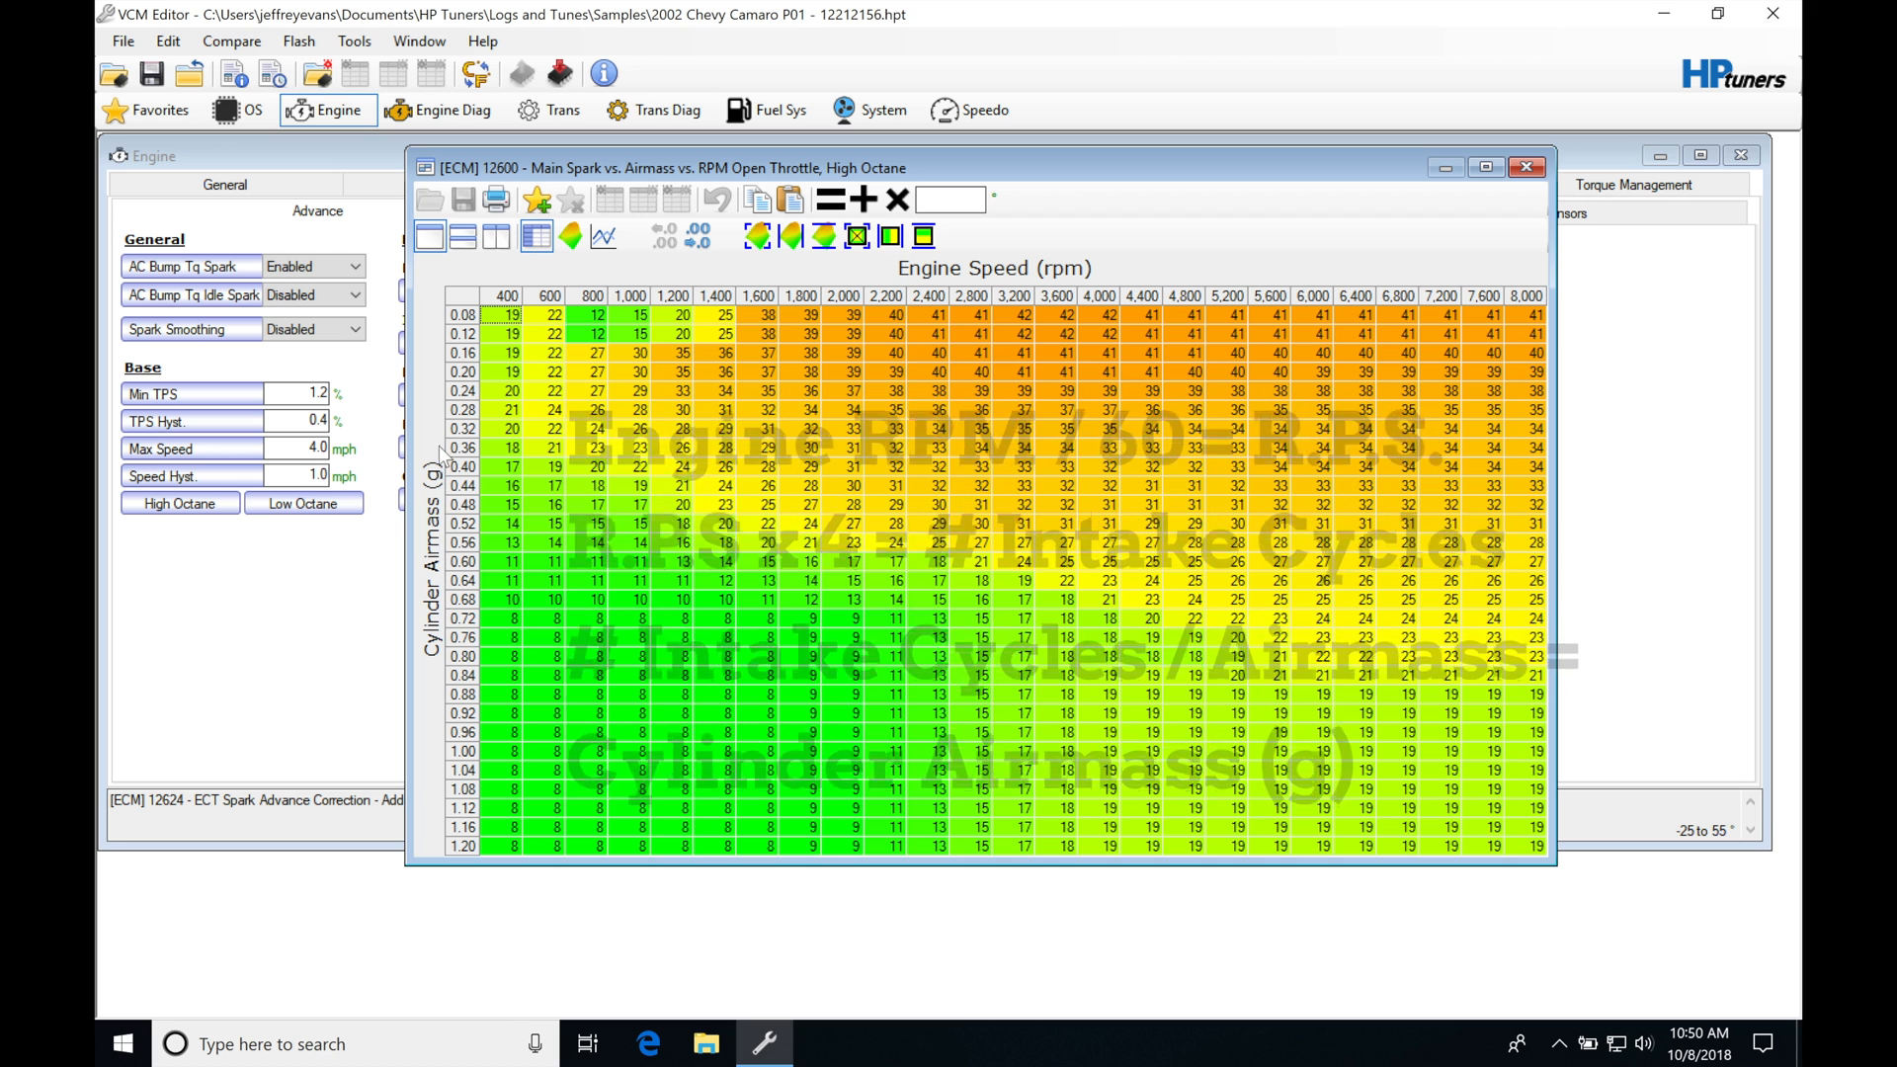
# Step: Return to the Airflow section to reach the MAF Airflow vs. Frequency table
pyautogui.click(1525, 167)
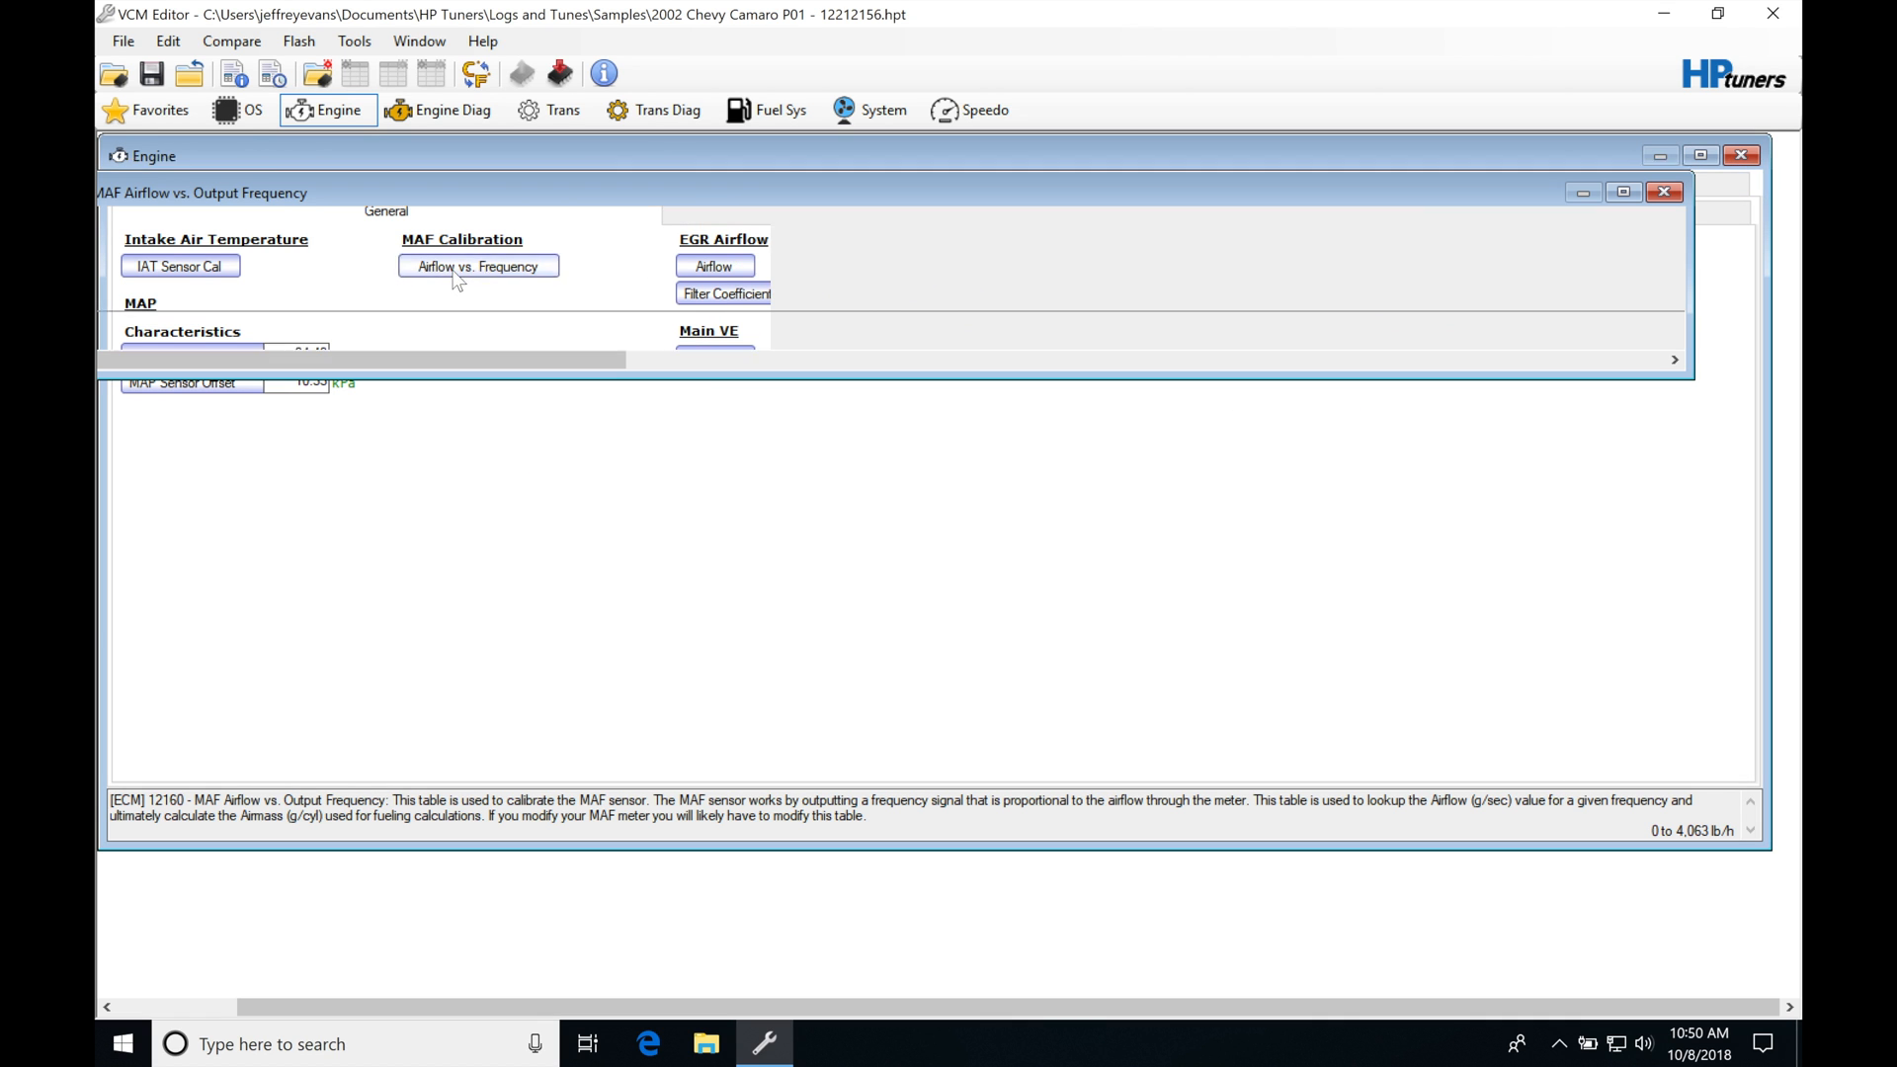
# Step: Show the MAF Airflow vs. Output Frequency values in g/s instead of lb/h
pyautogui.click(476, 266)
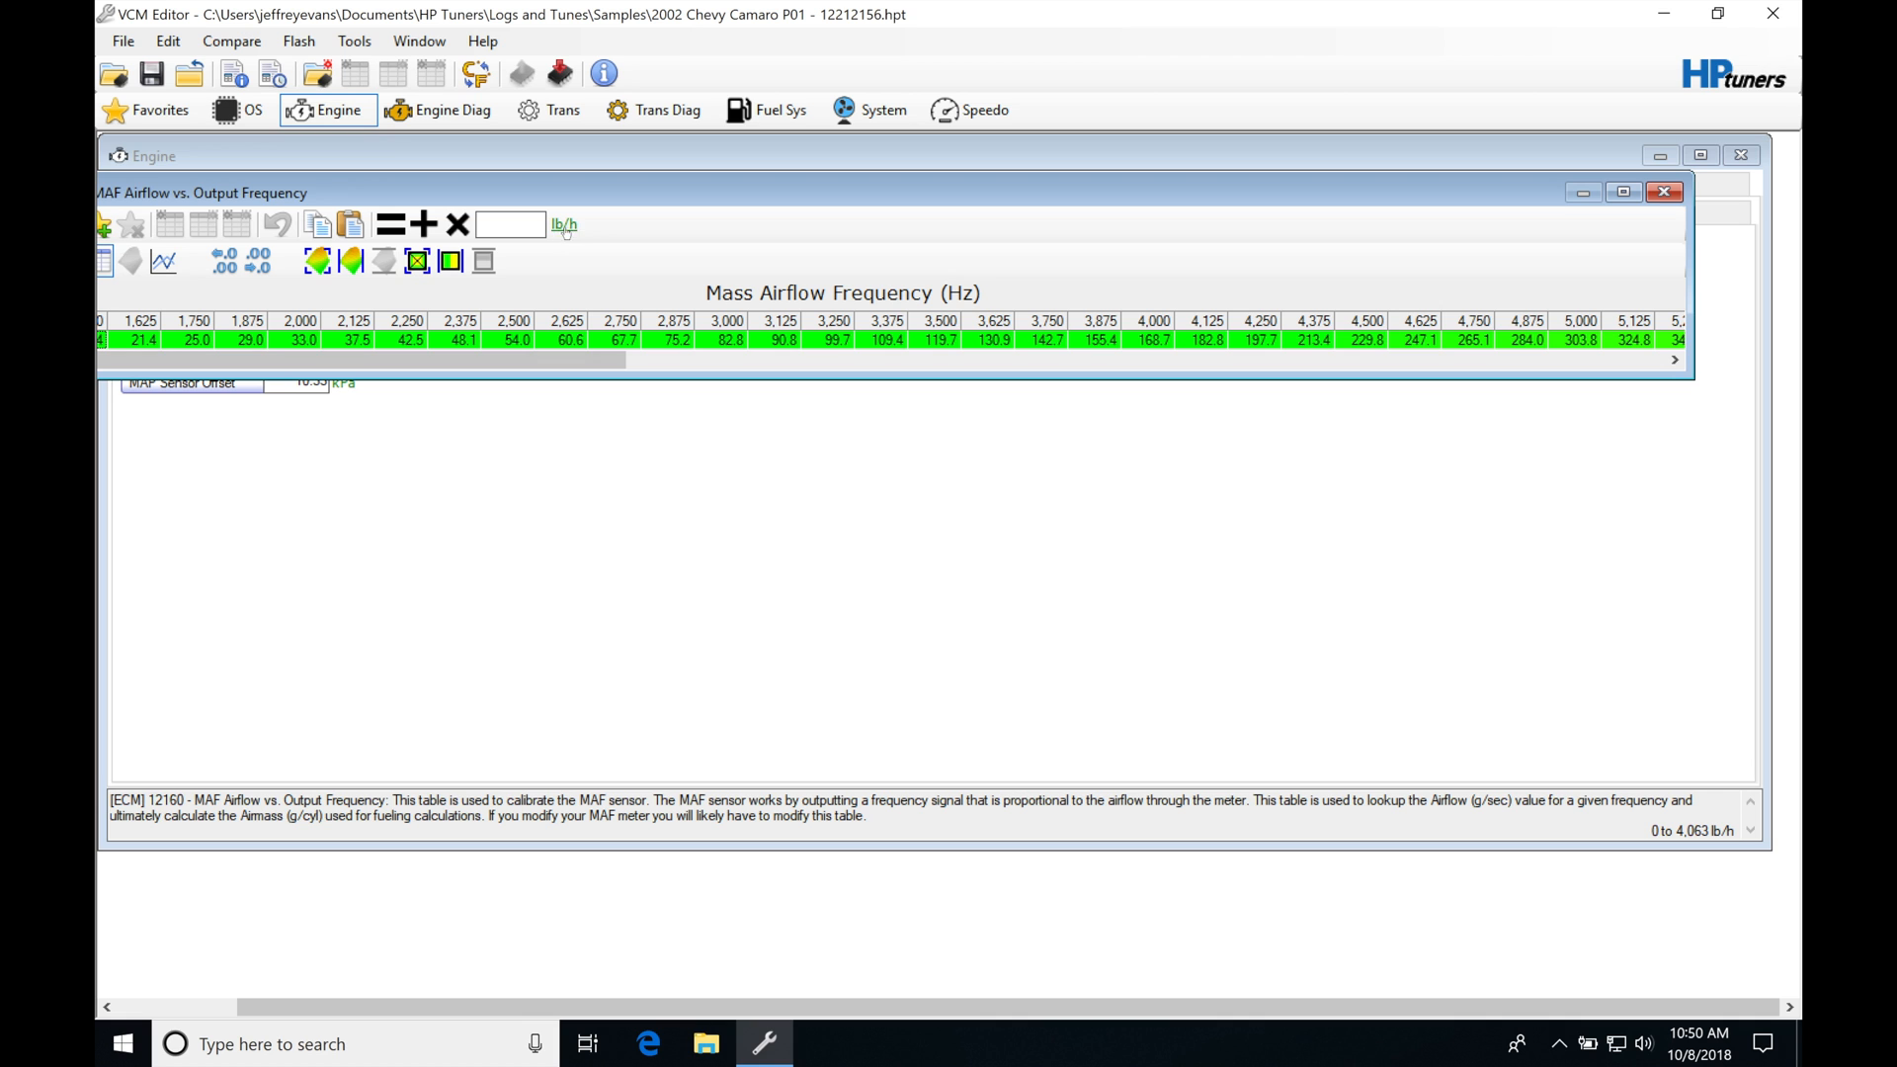
pyautogui.click(562, 225)
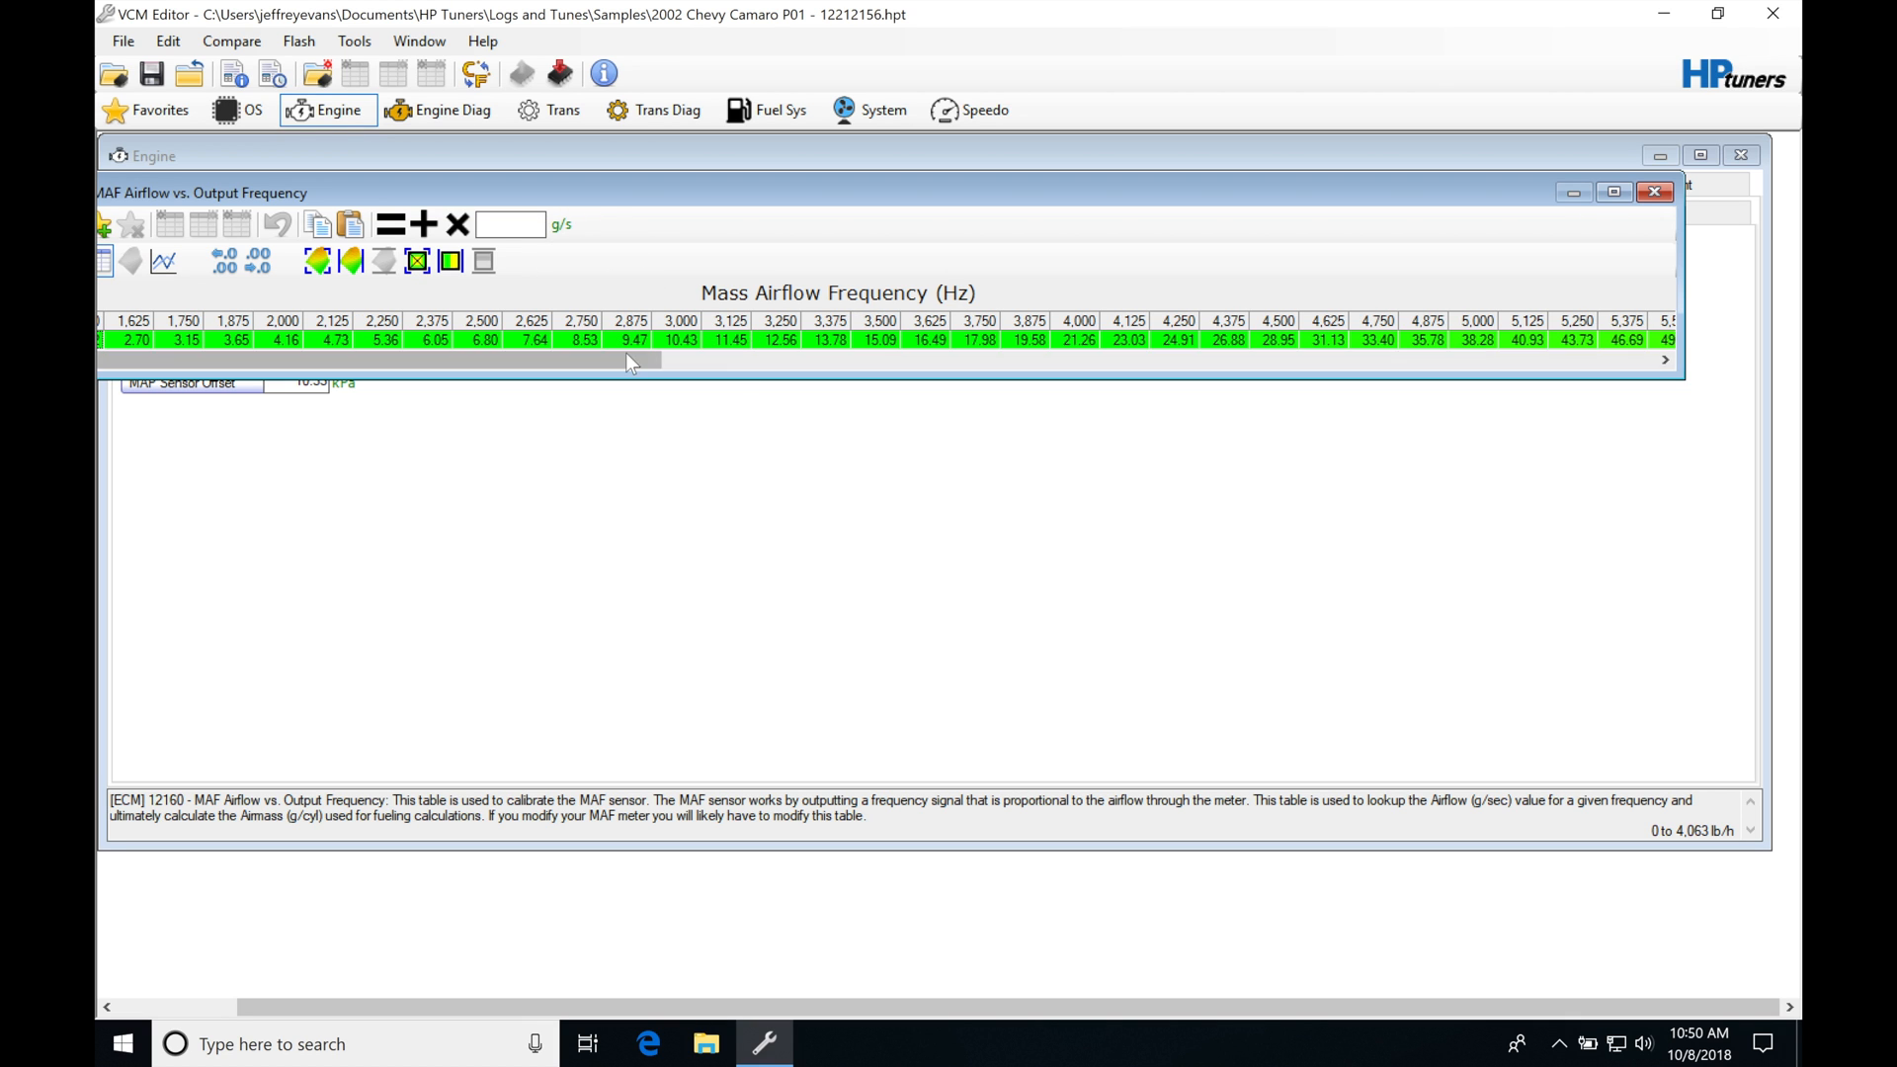
pyautogui.moveTo(685, 365)
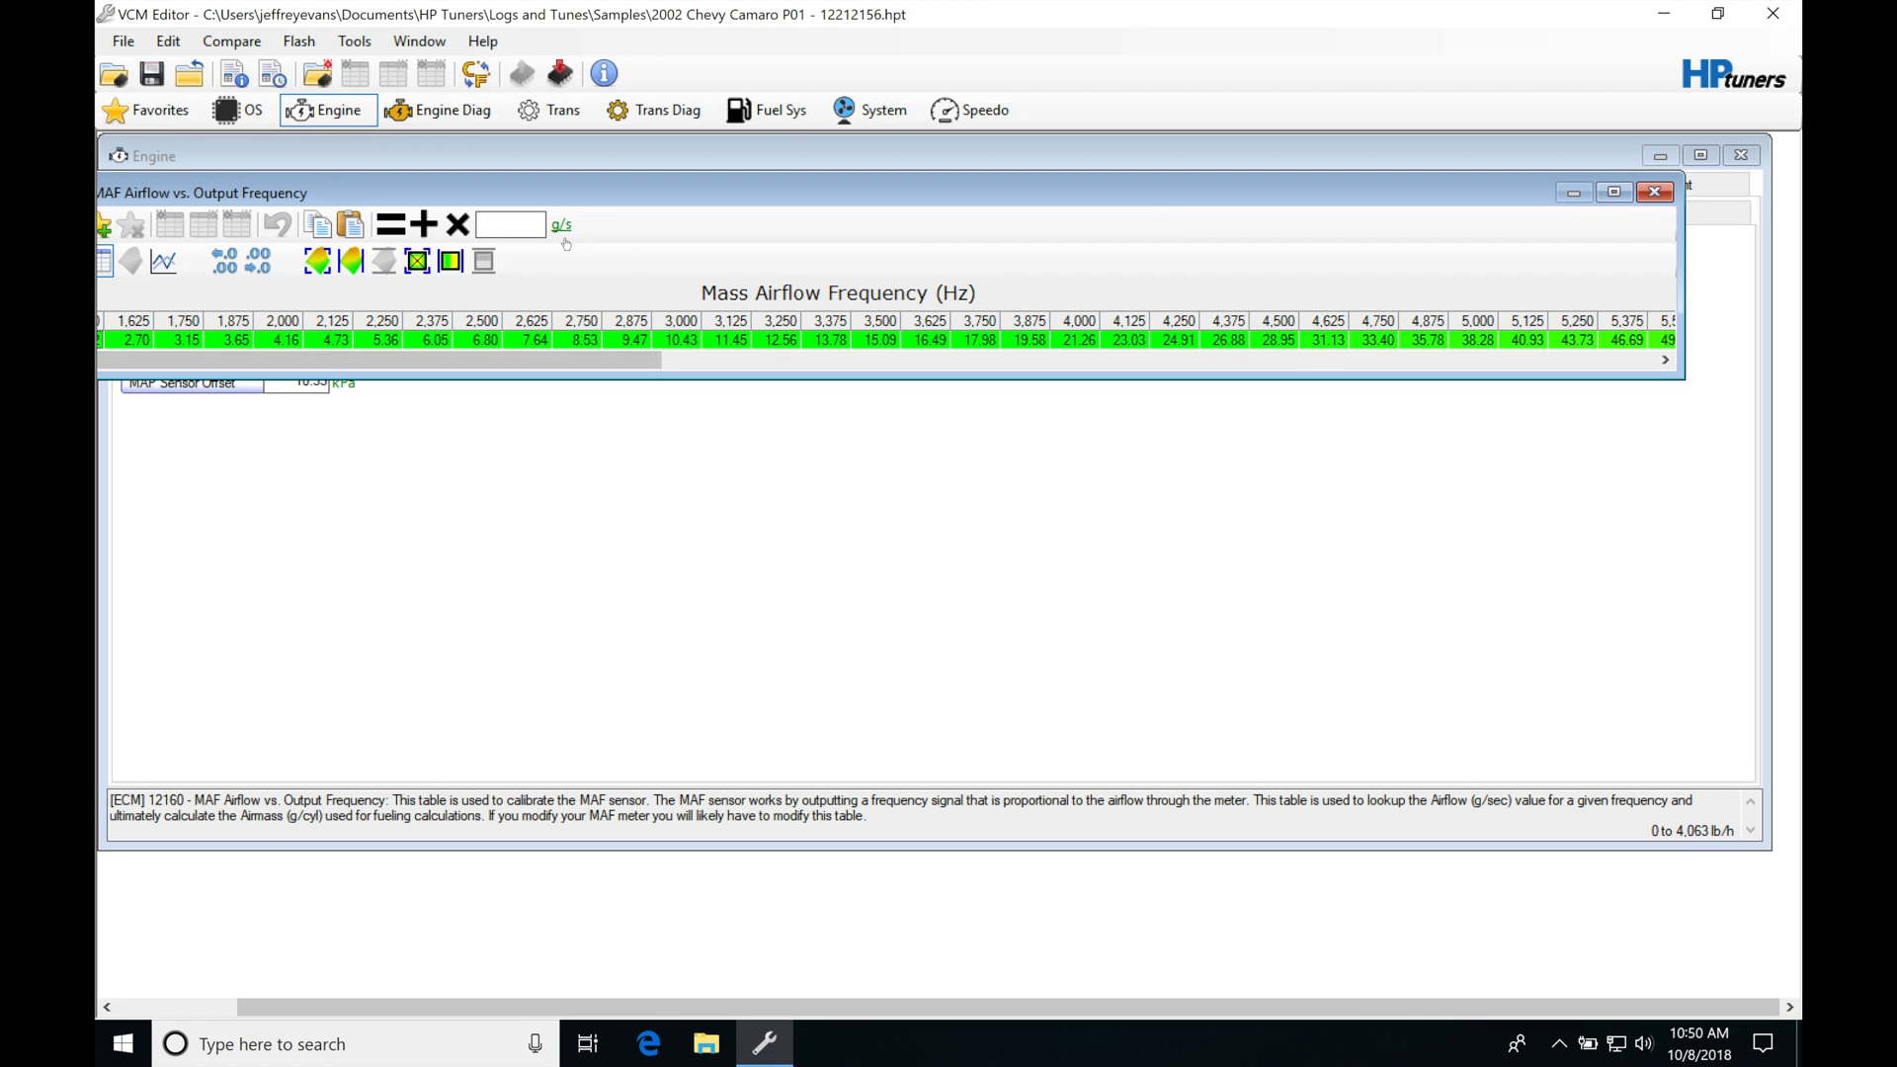
pyautogui.moveTo(550, 254)
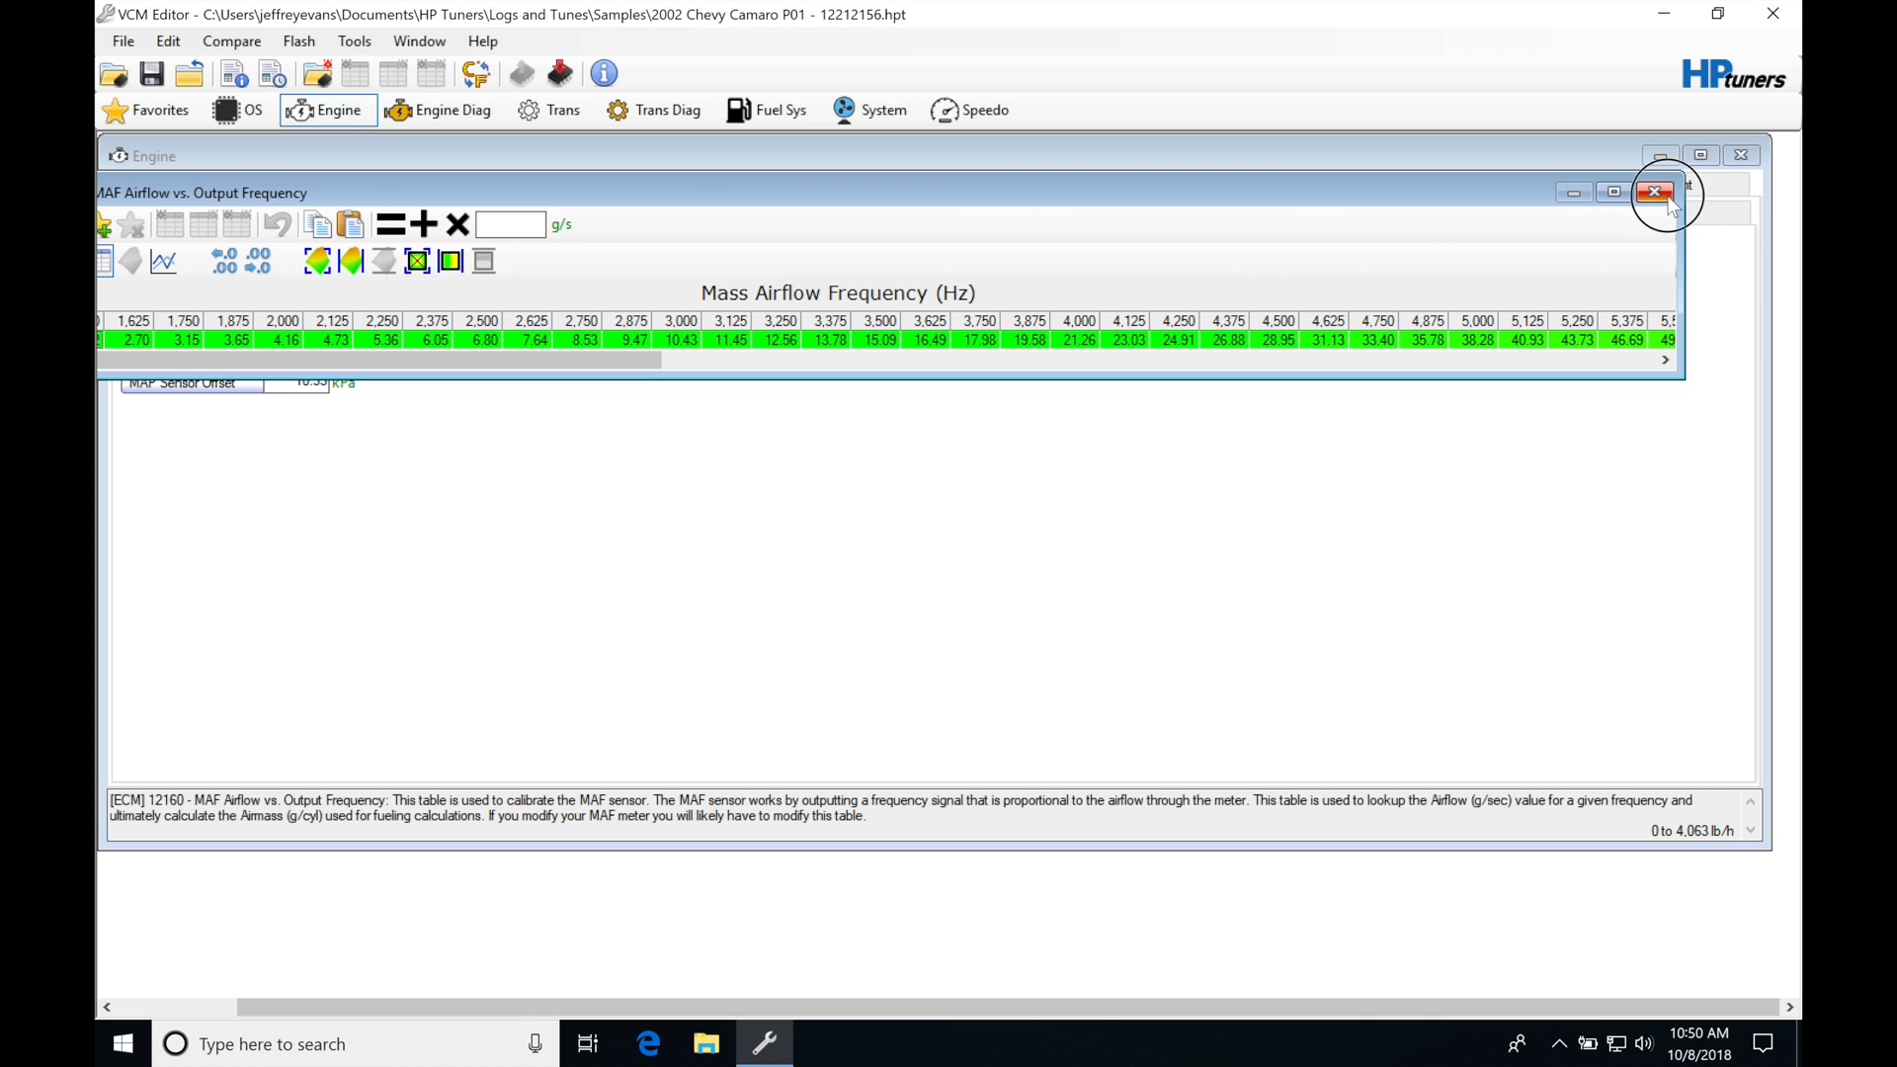
# Step: Close the MAF airflow table, returning to the high-octane open-throttle spark table
pyautogui.click(1656, 193)
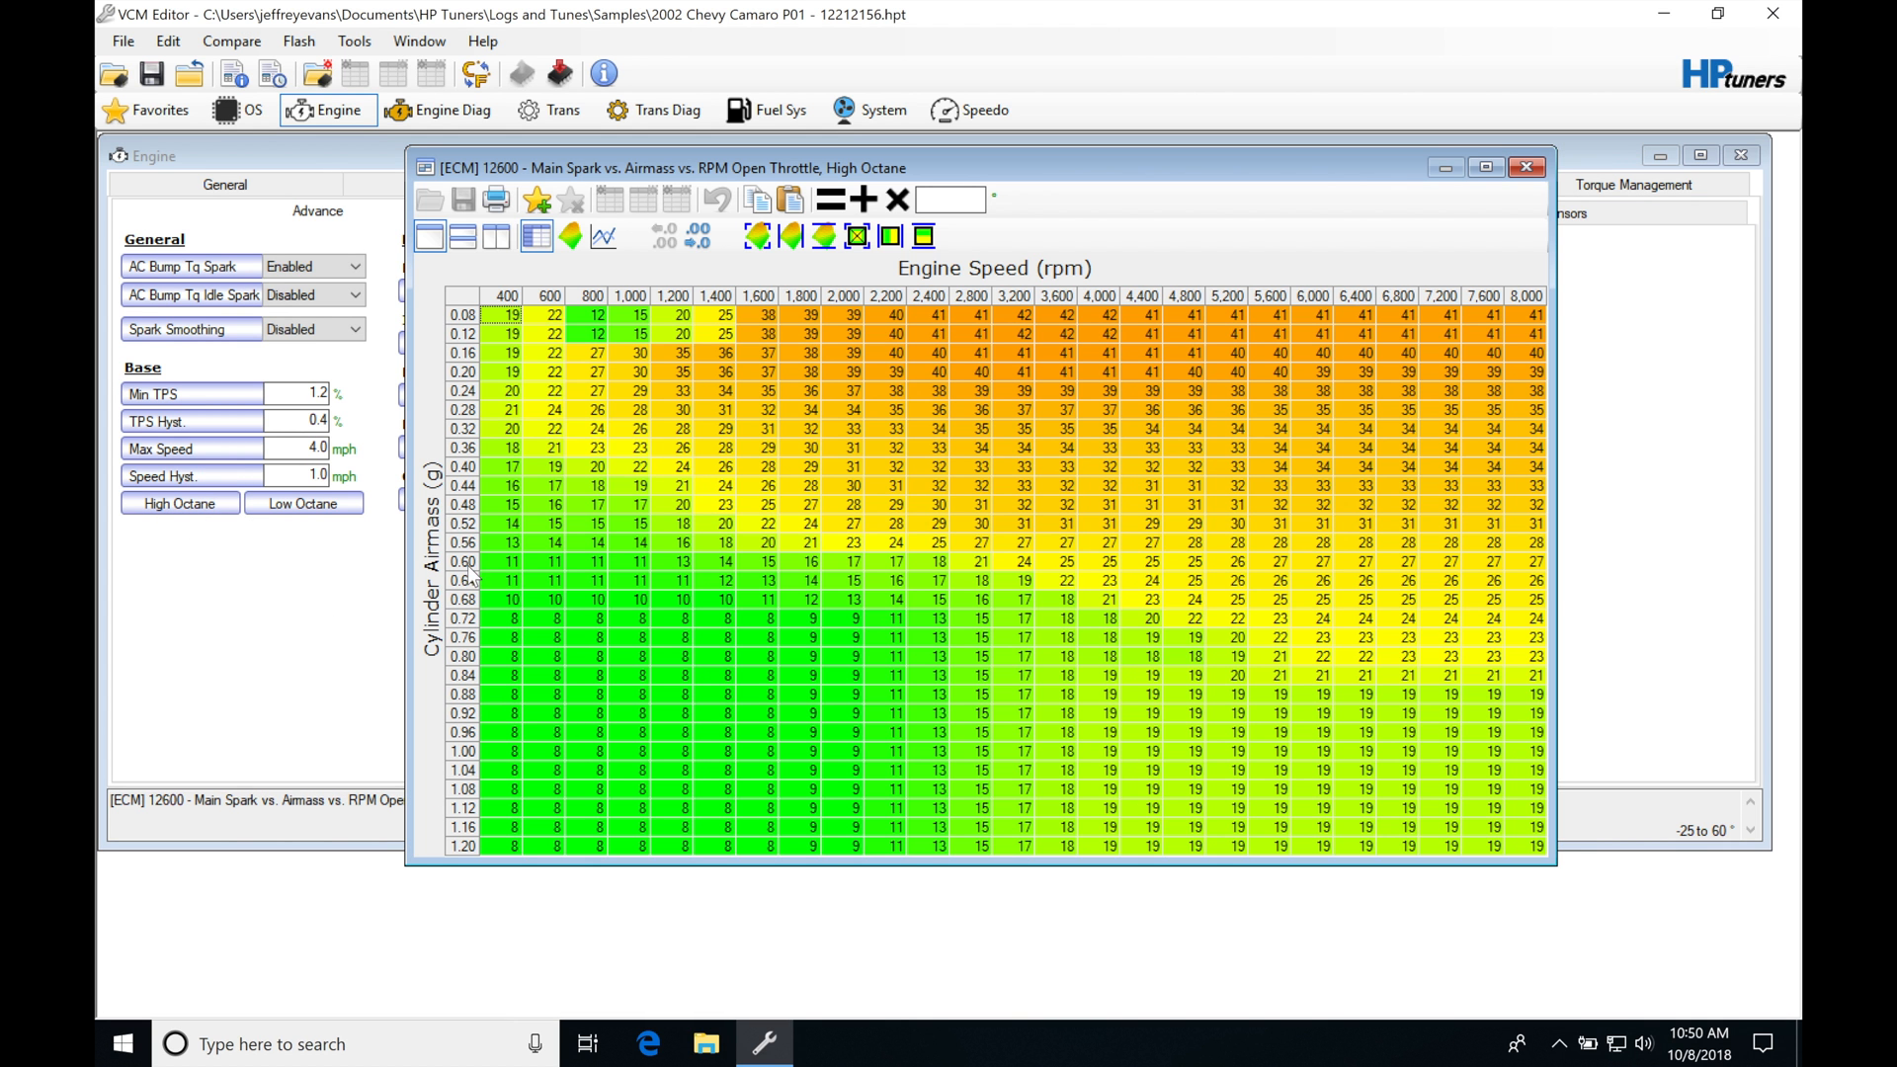
pyautogui.moveTo(433, 699)
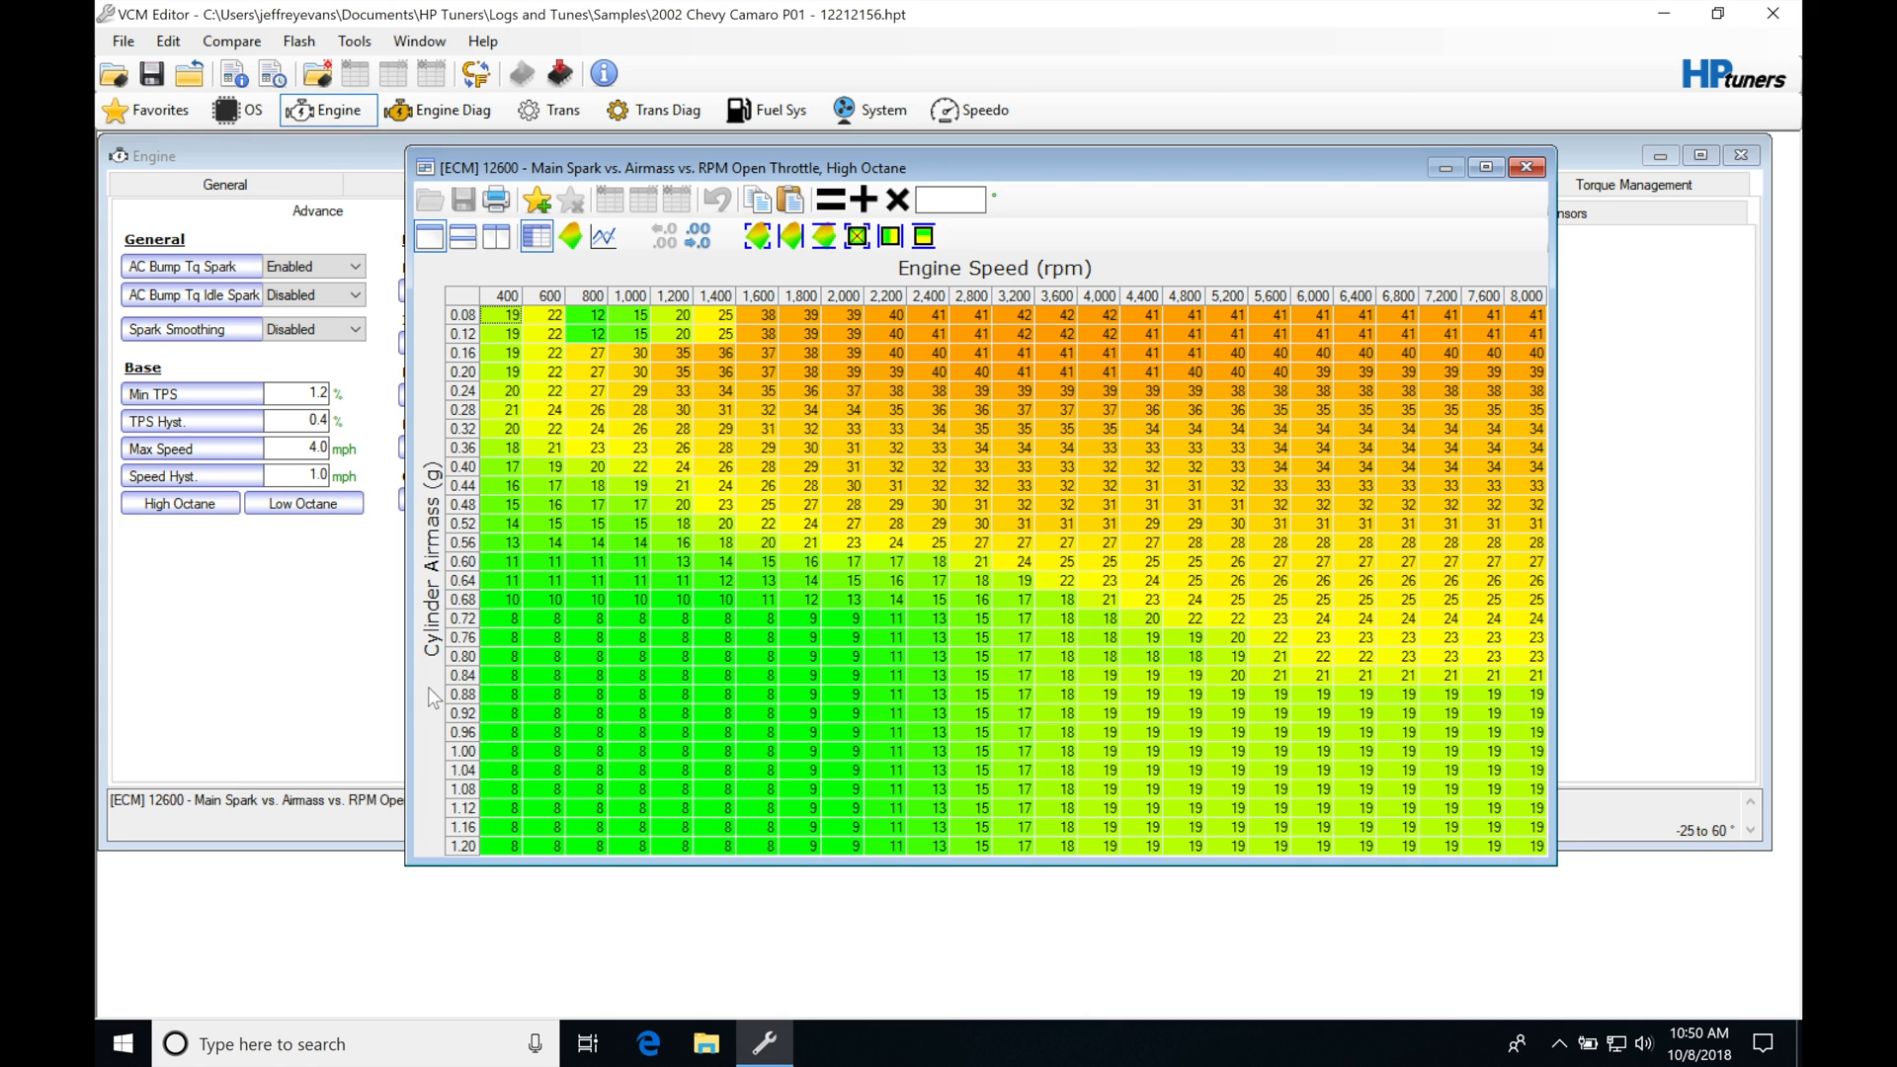
pyautogui.moveTo(474, 653)
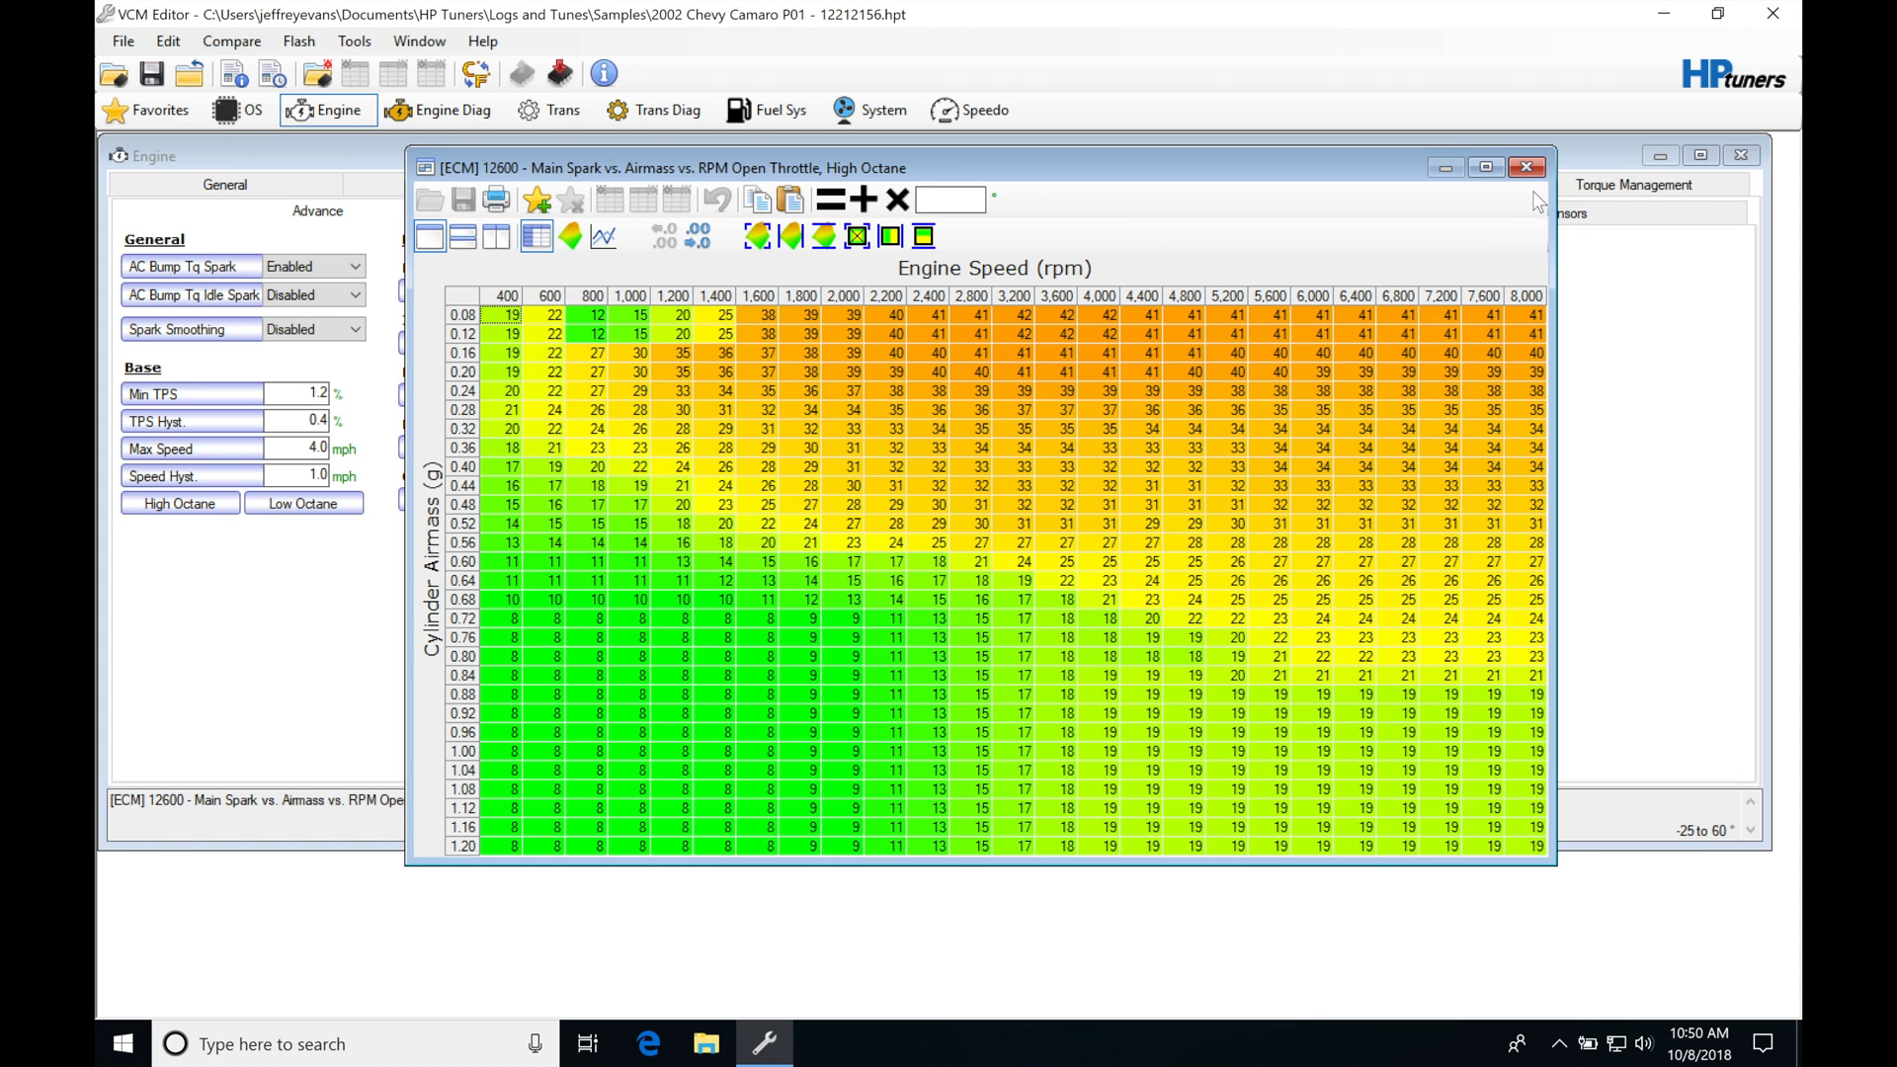
pyautogui.moveTo(460, 645)
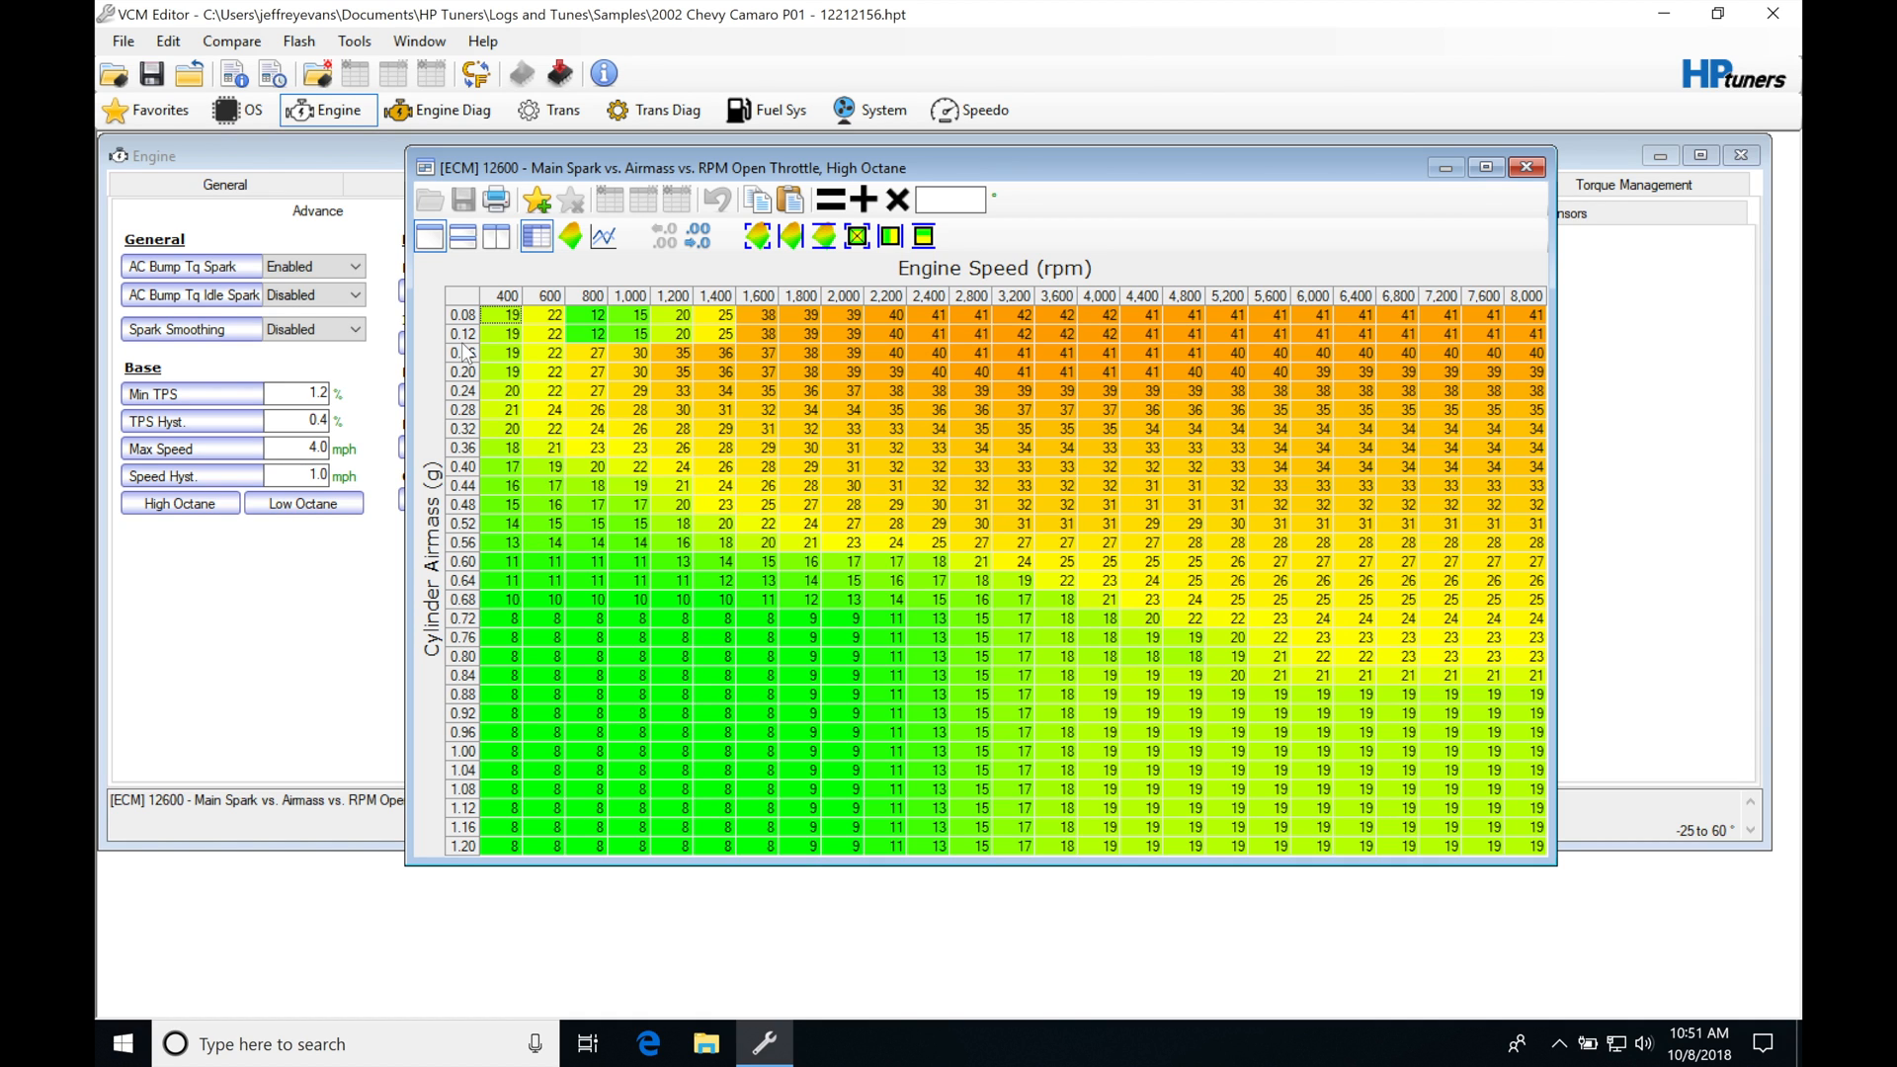
# Step: Highlight the spark cells from 0.36–0.52 g airmass across roughly 2,200–3,200 rpm
pyautogui.click(895, 448)
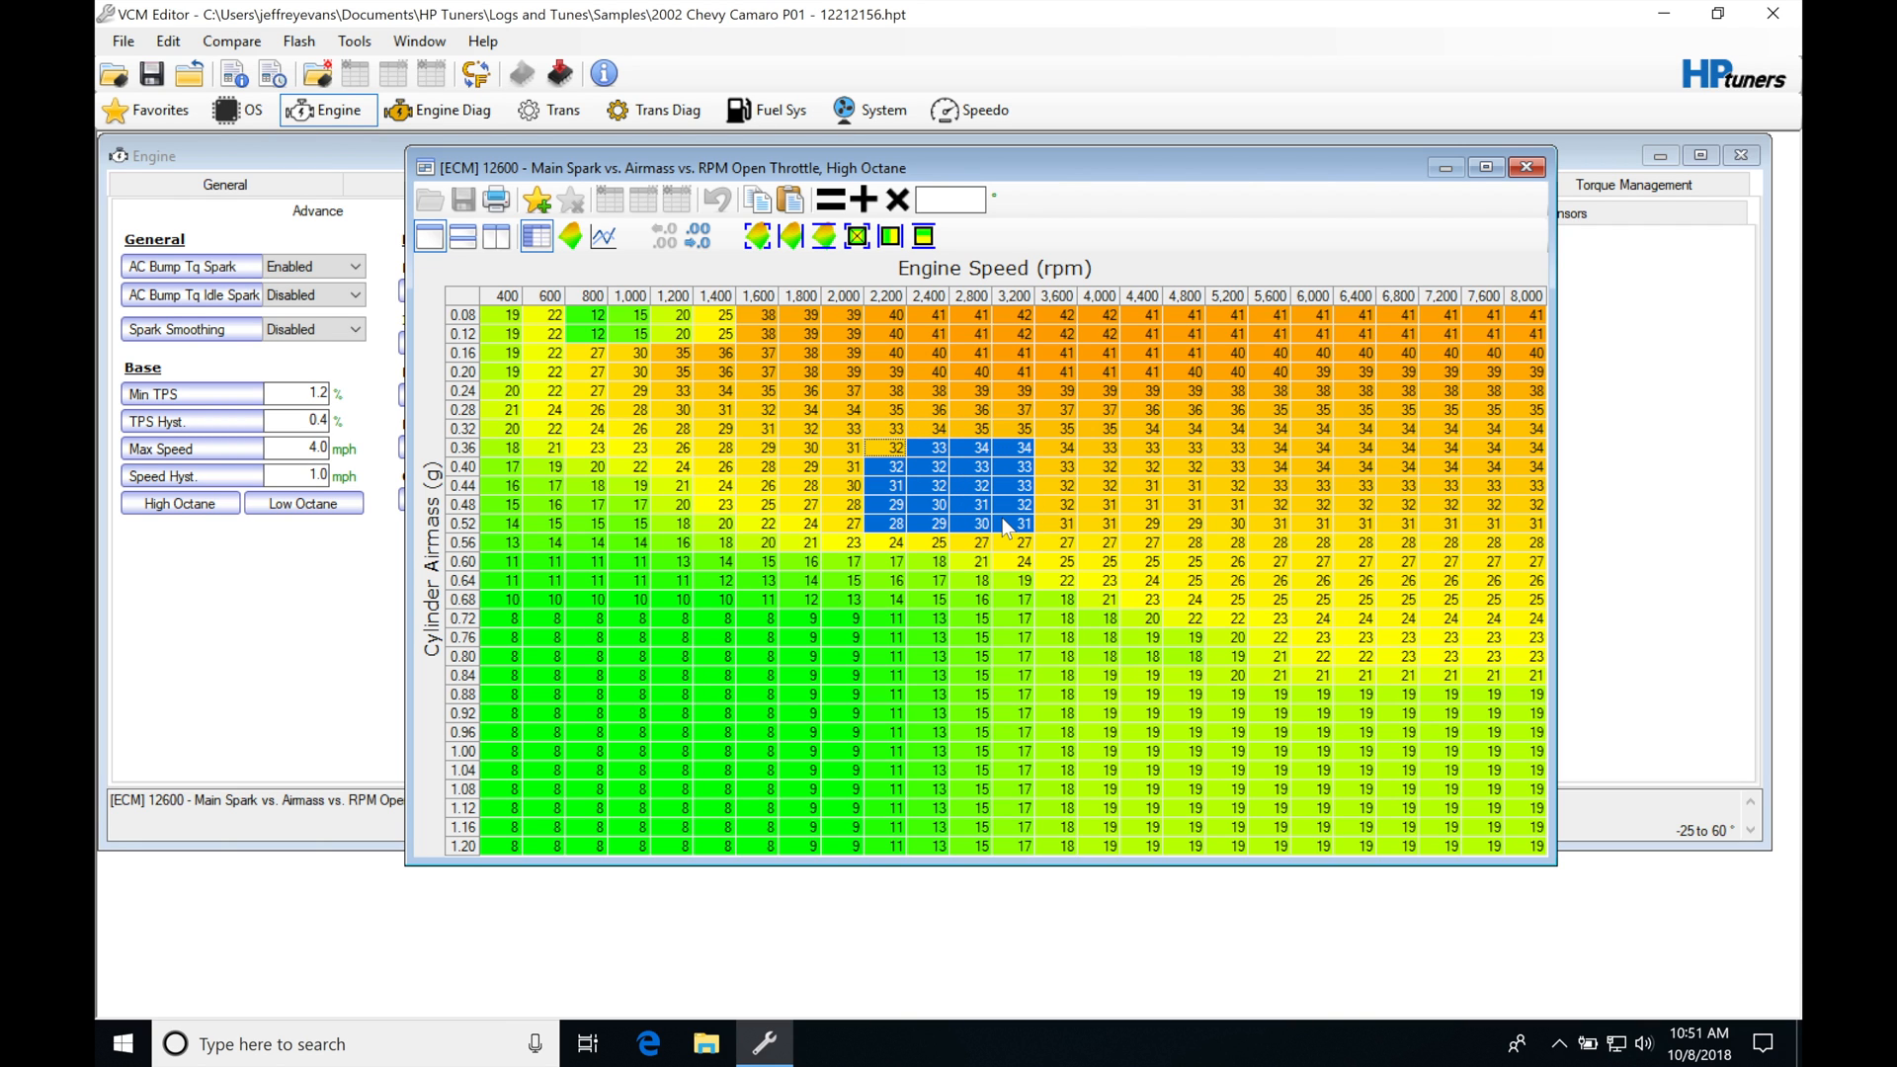
pyautogui.moveTo(901, 469)
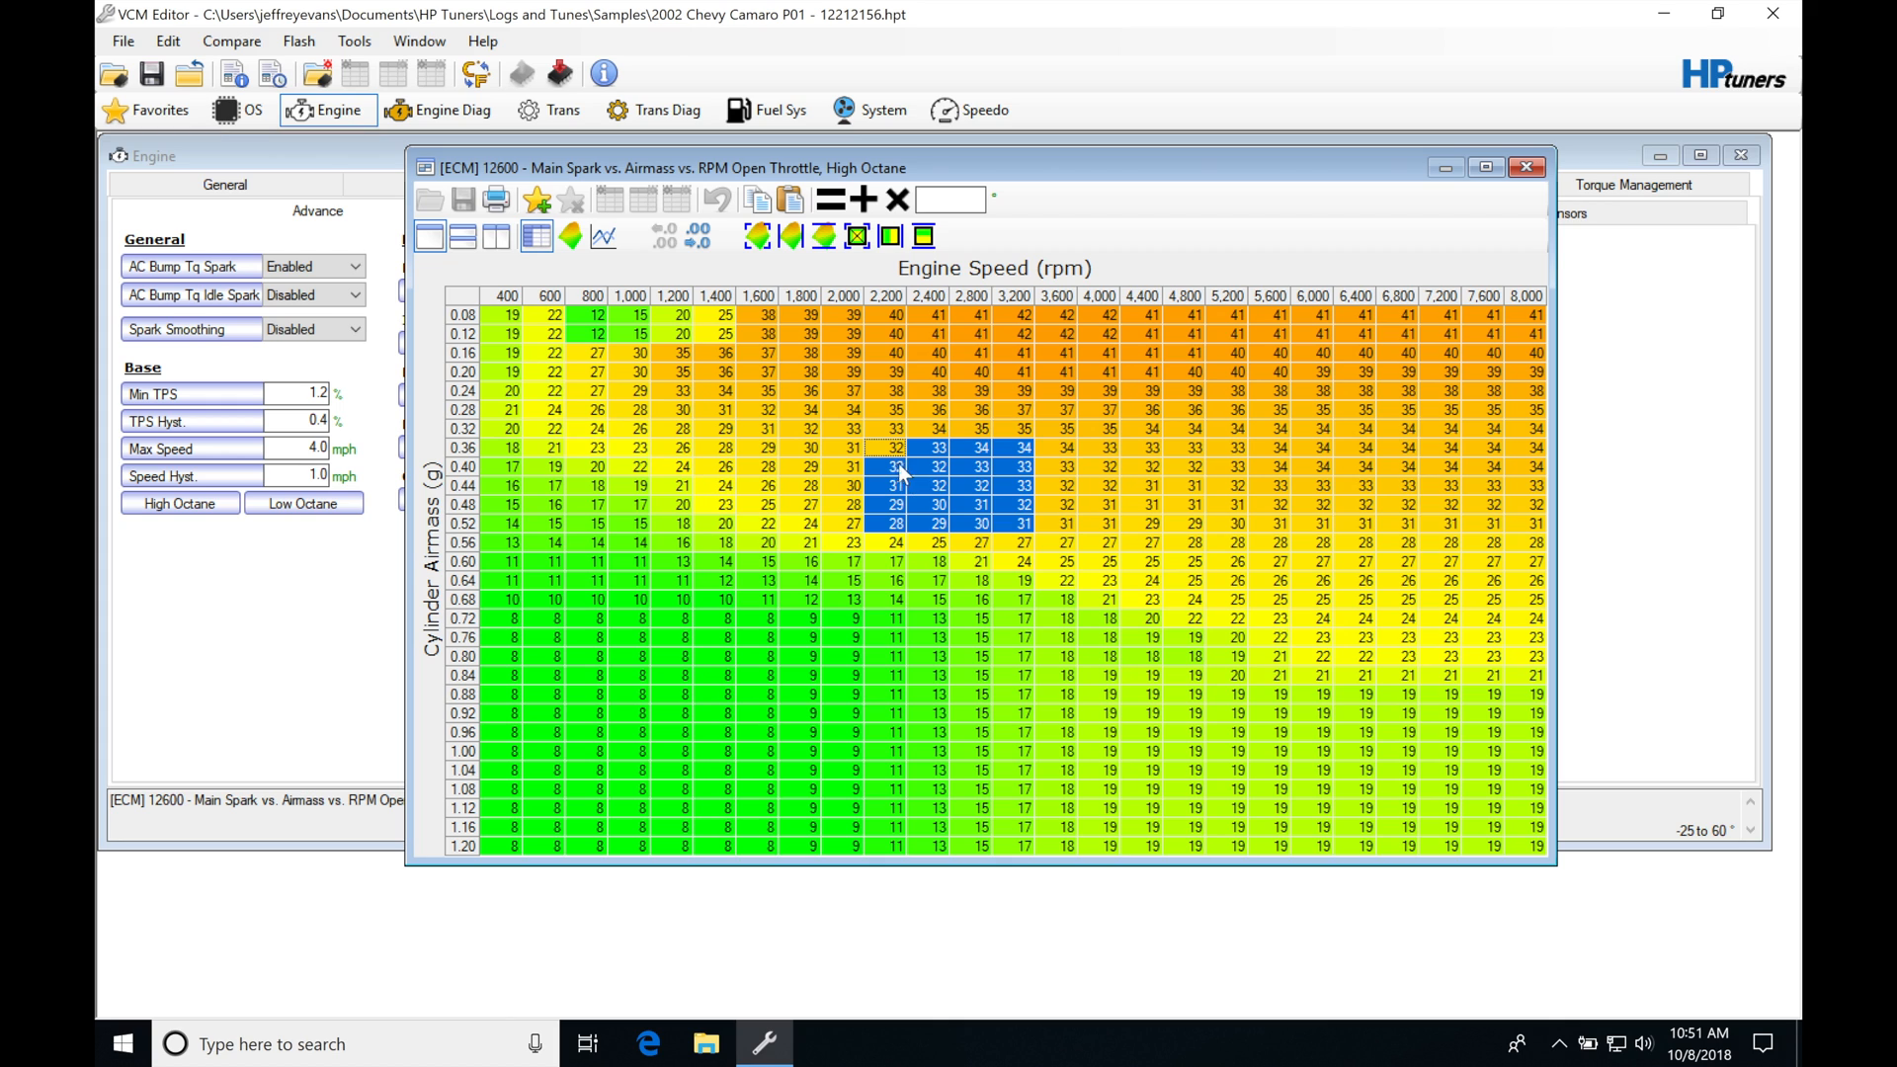
pyautogui.moveTo(968, 473)
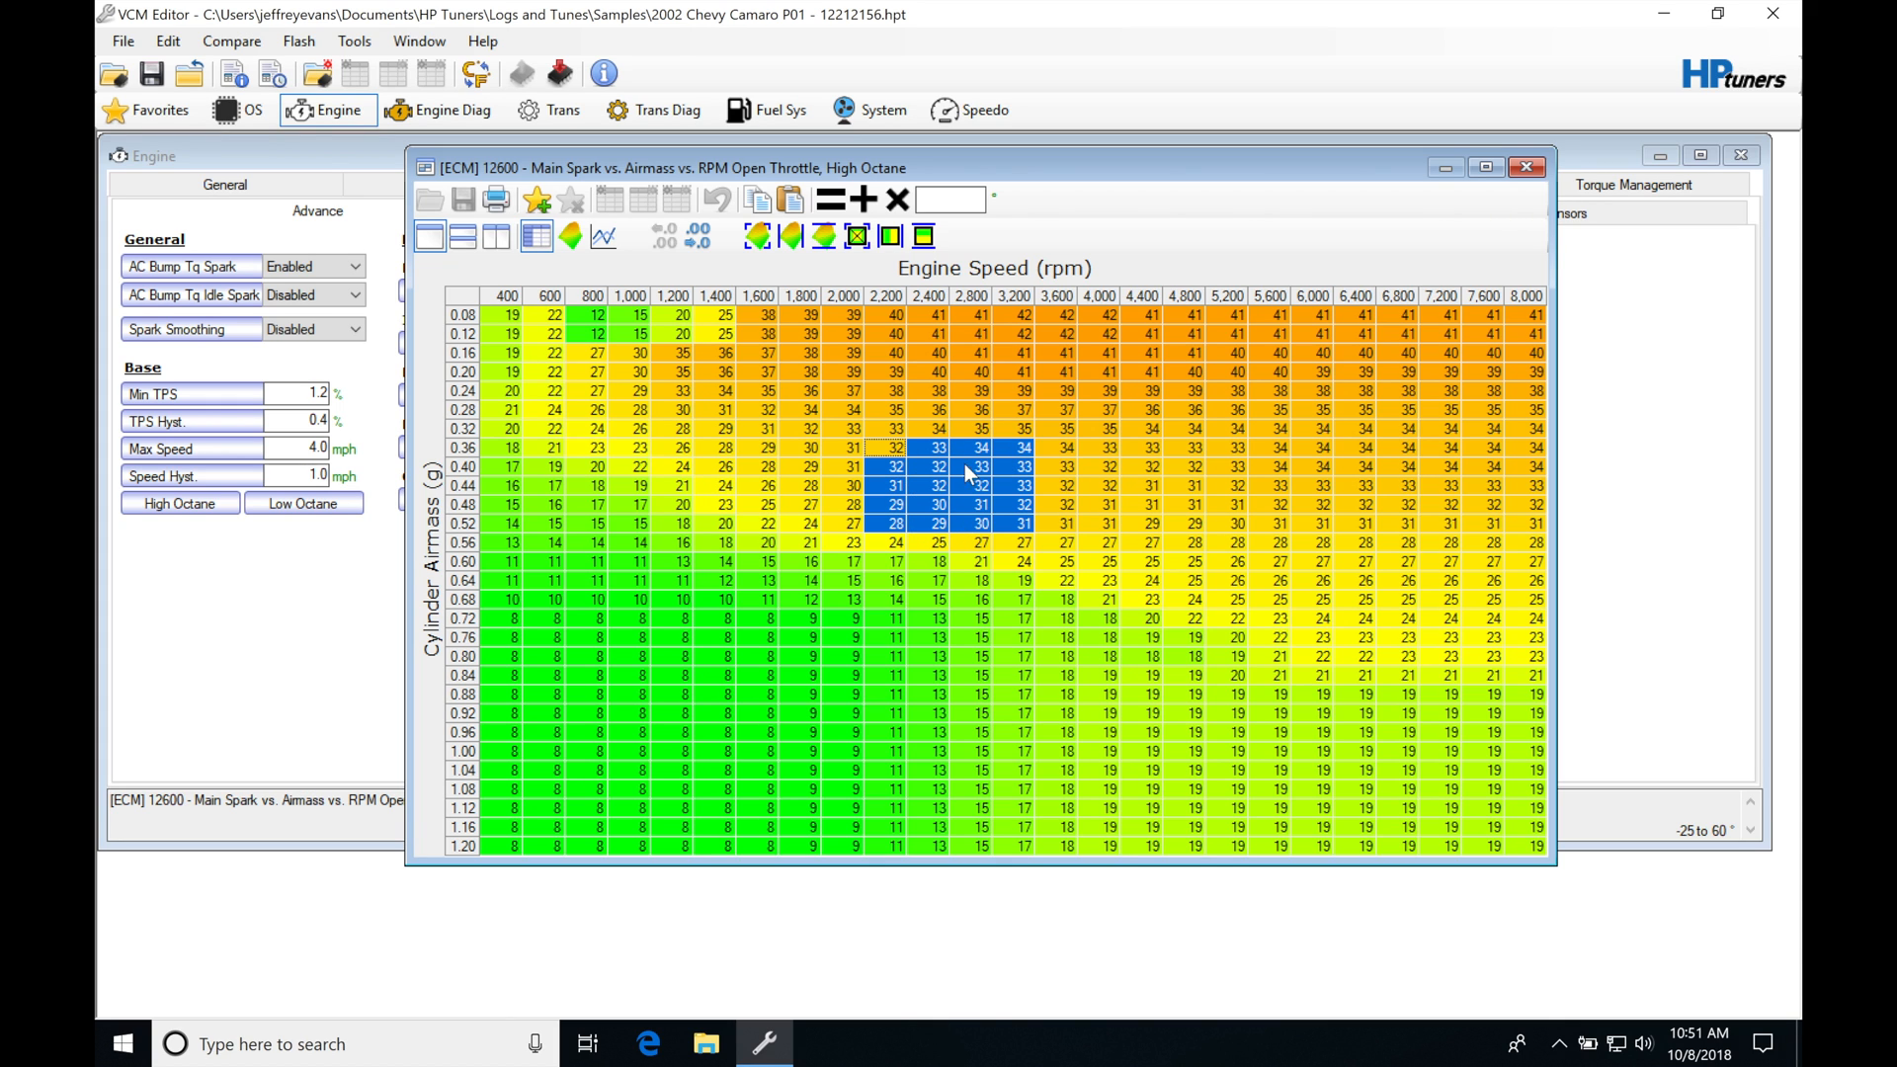
pyautogui.moveTo(955, 492)
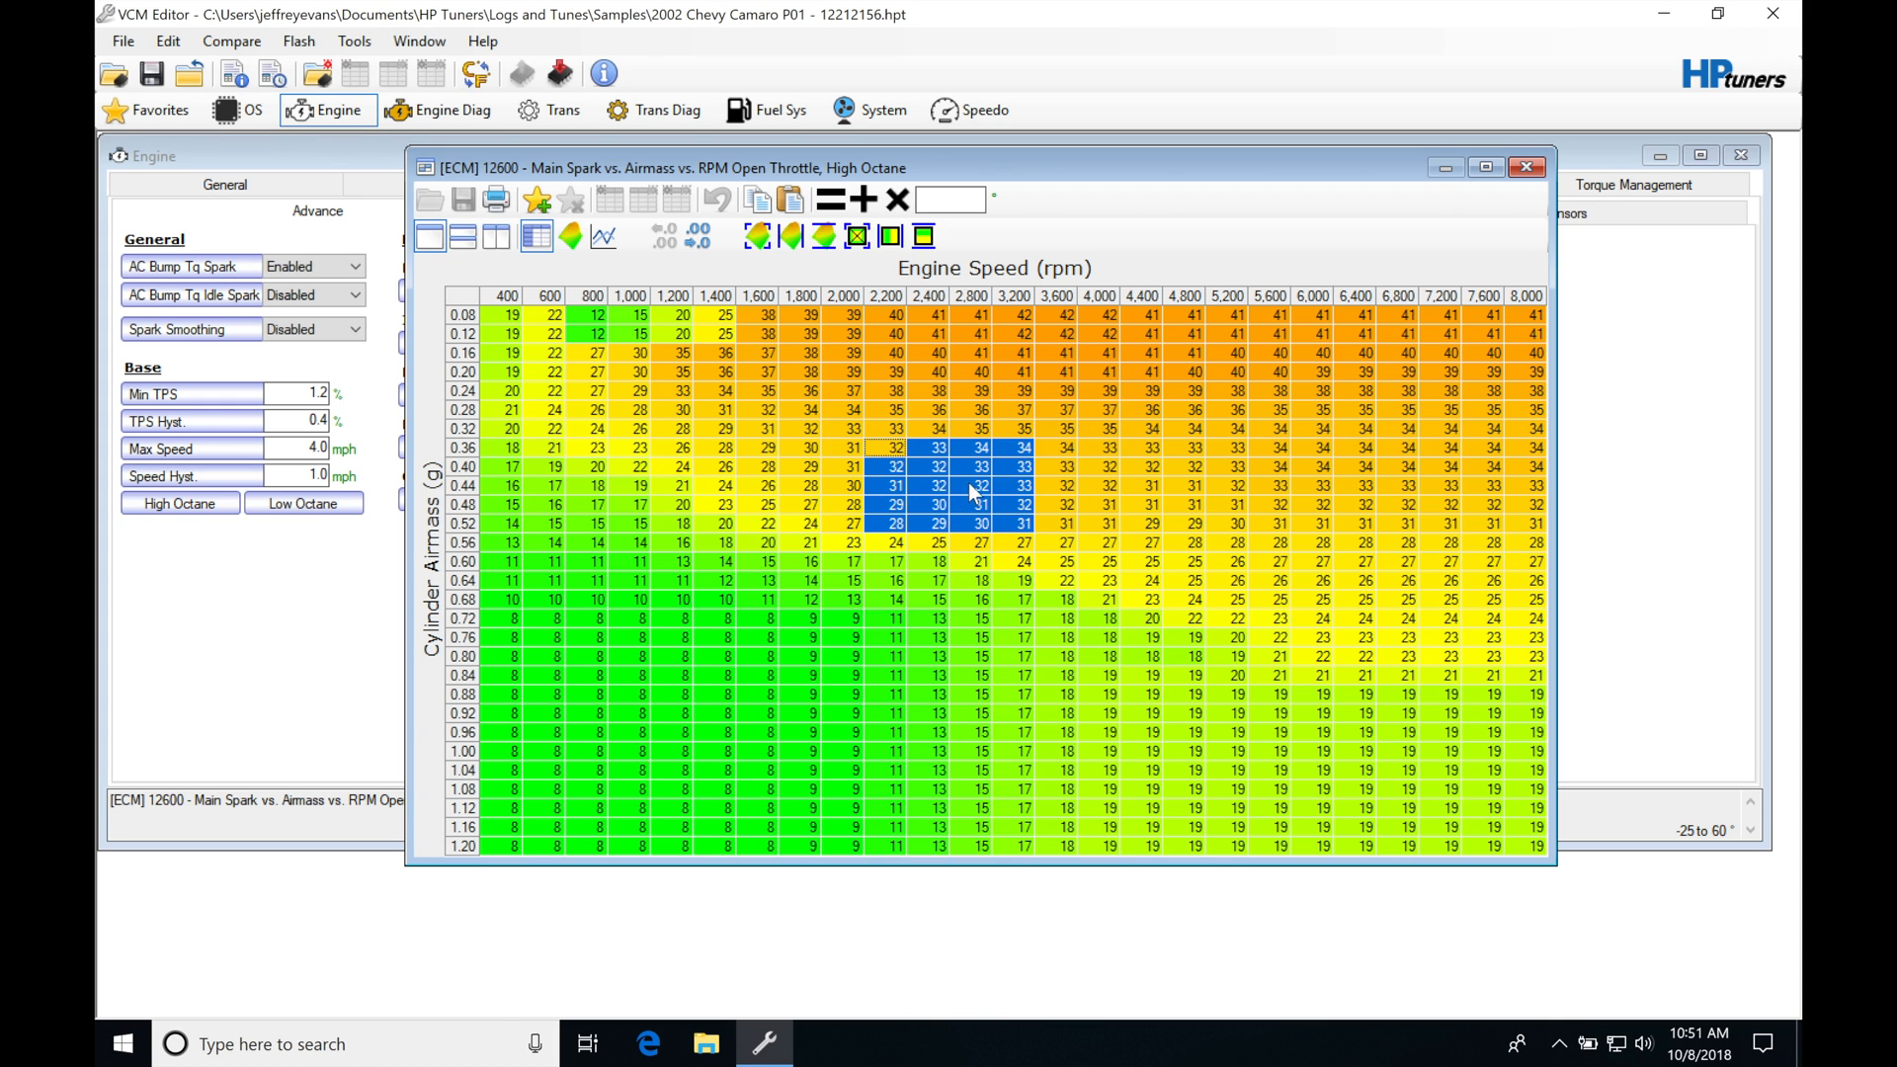
pyautogui.moveTo(953, 496)
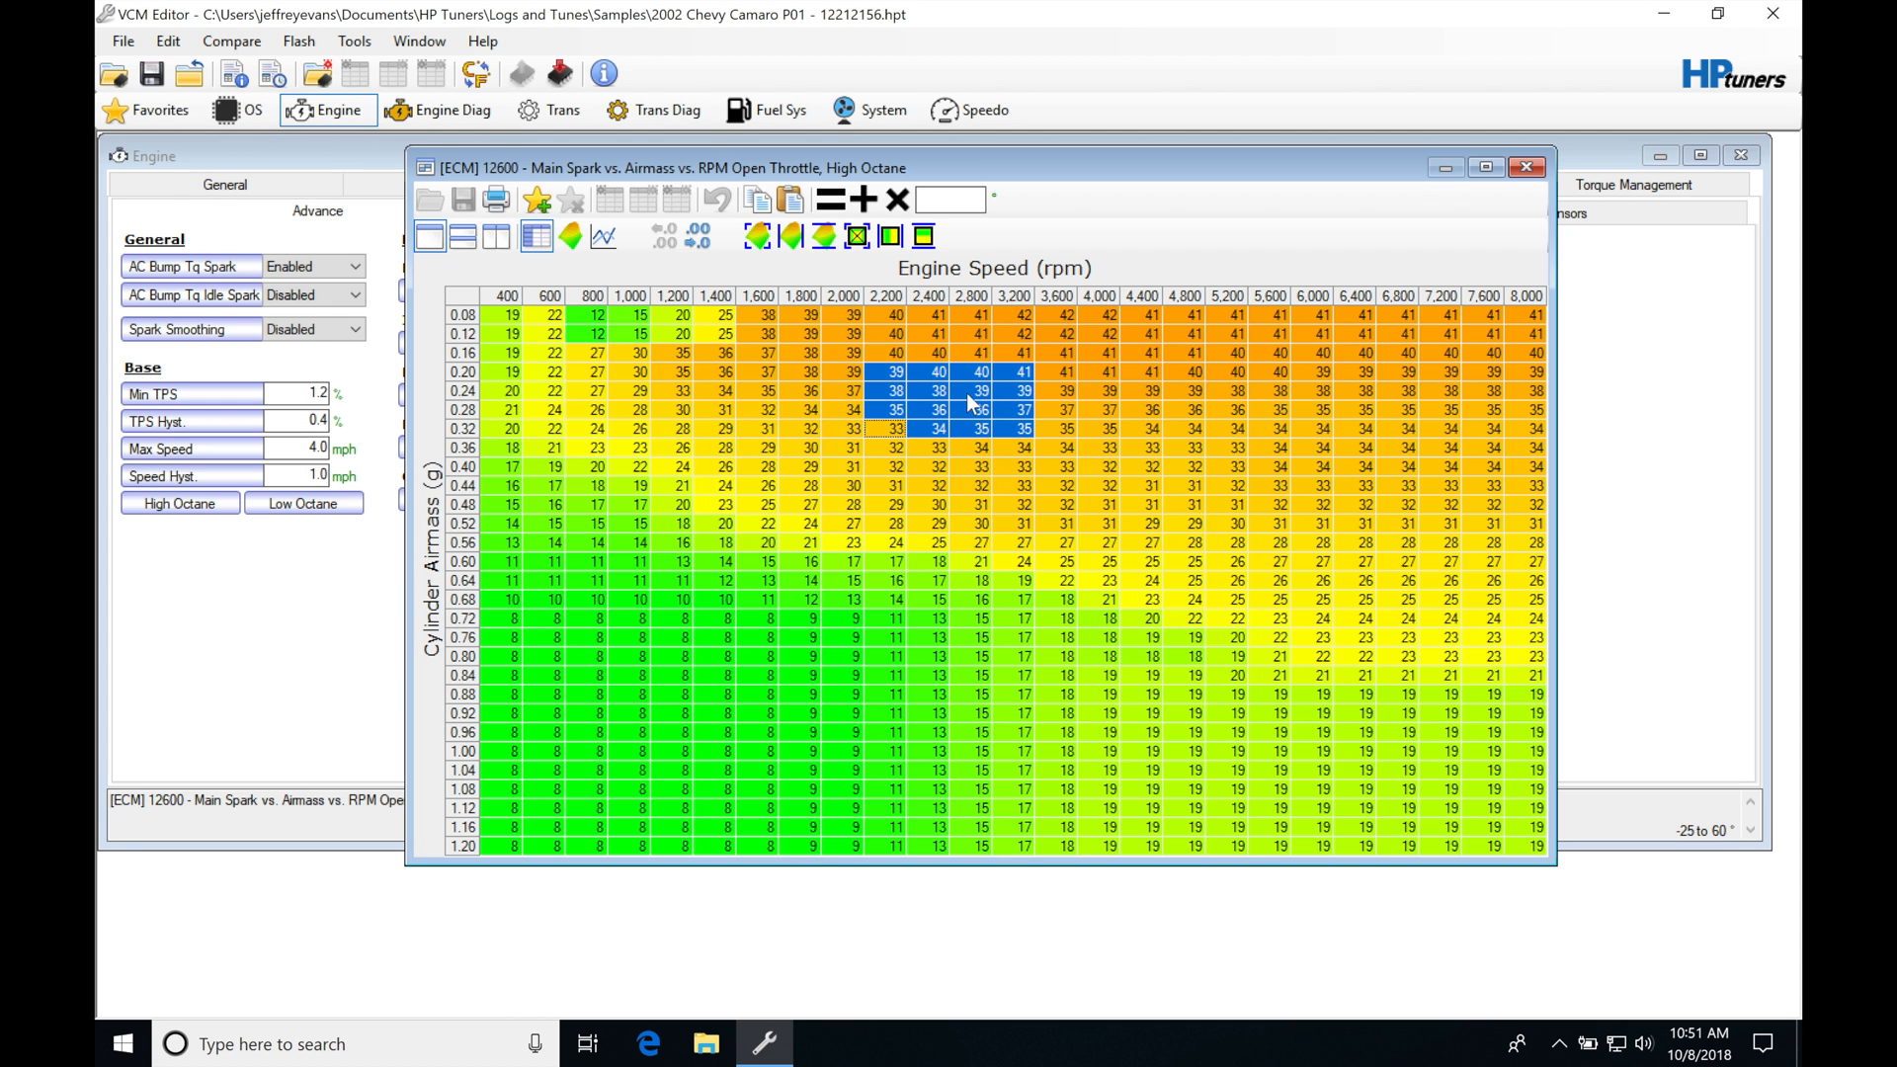
pyautogui.moveTo(486, 384)
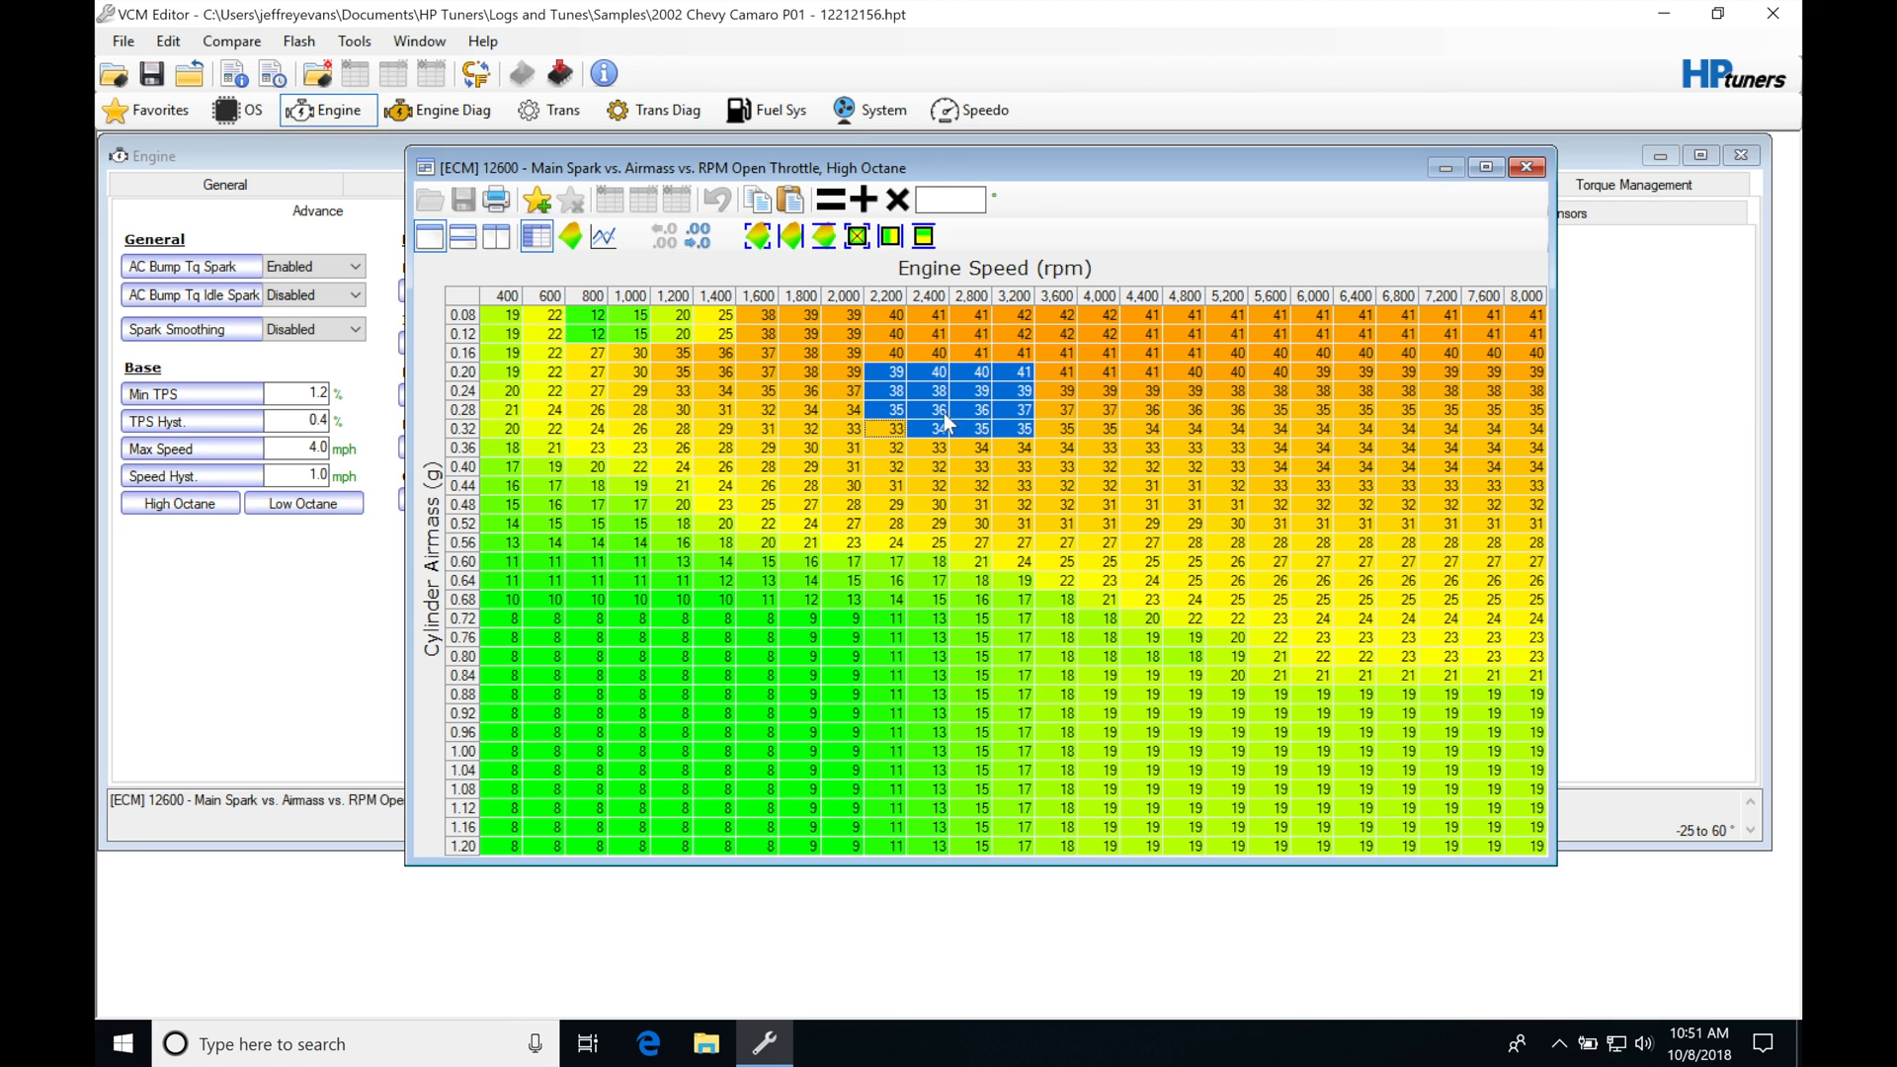
pyautogui.moveTo(964, 470)
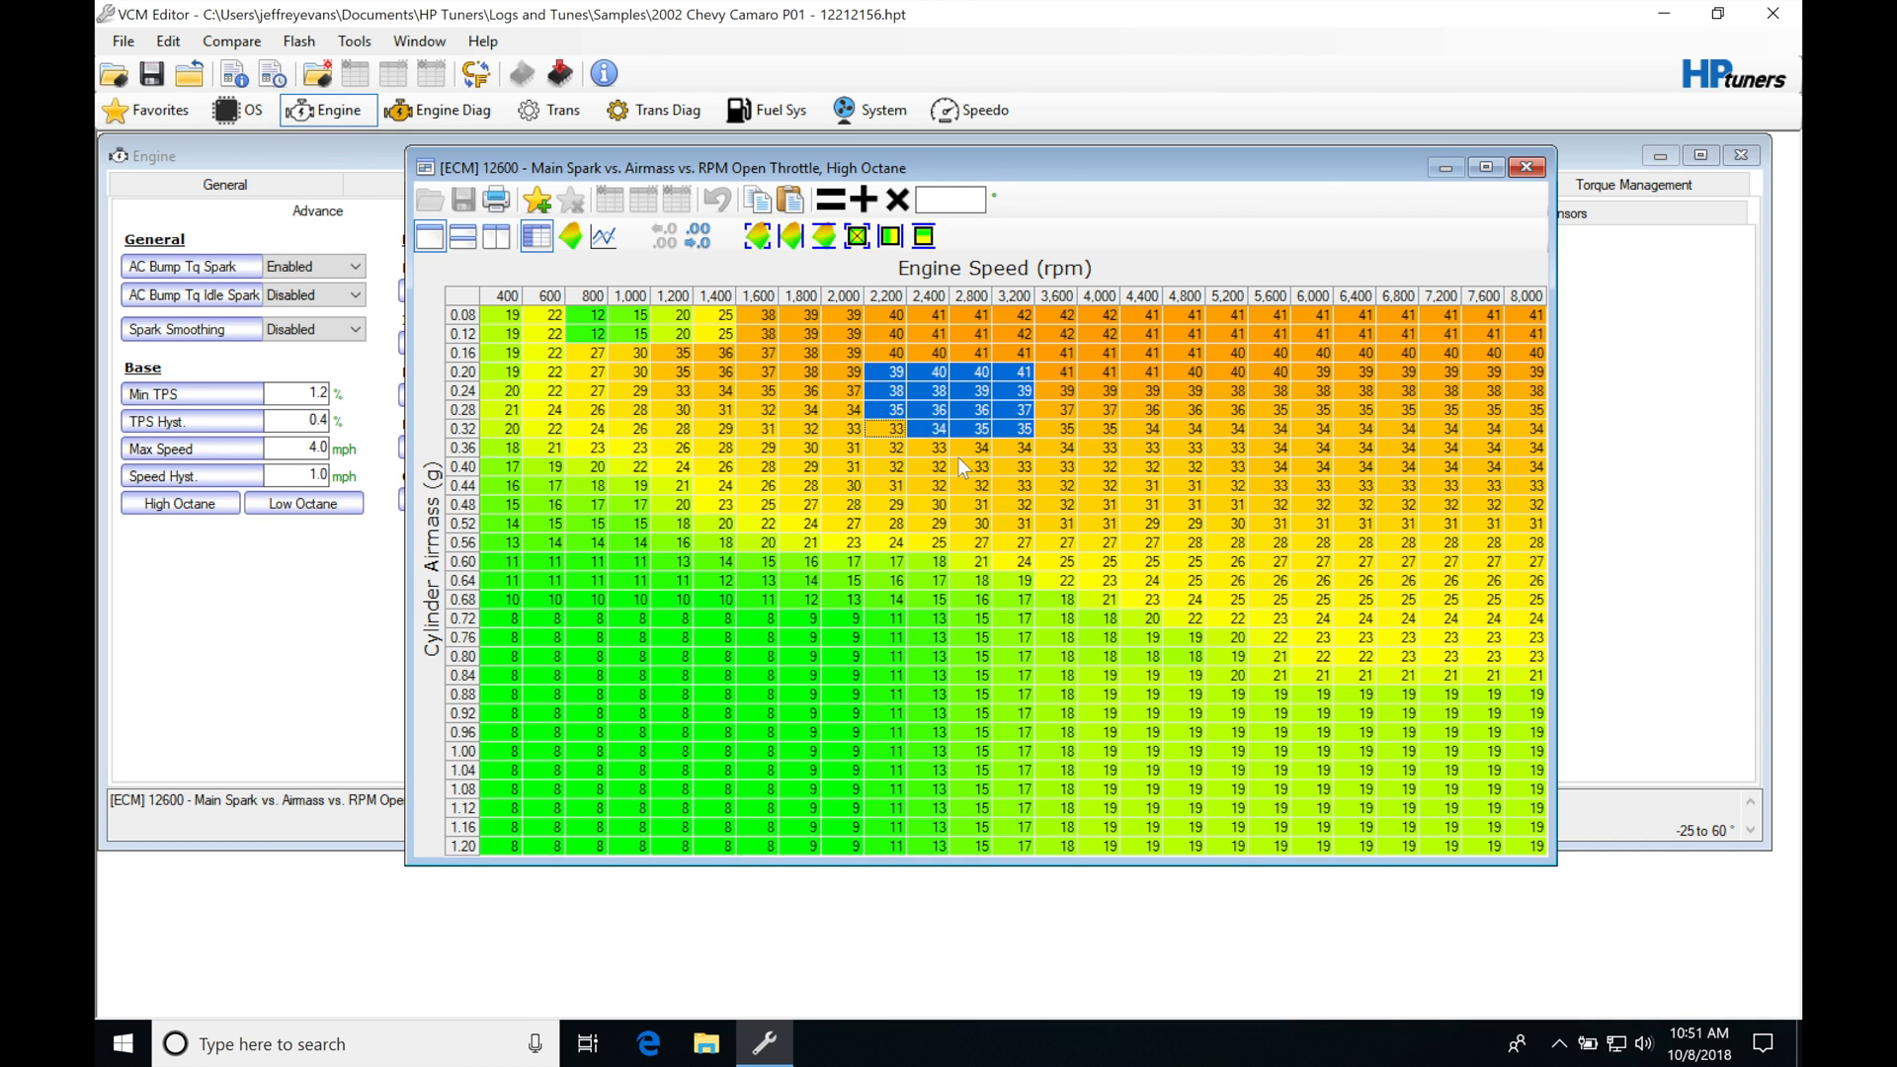
pyautogui.moveTo(1080, 216)
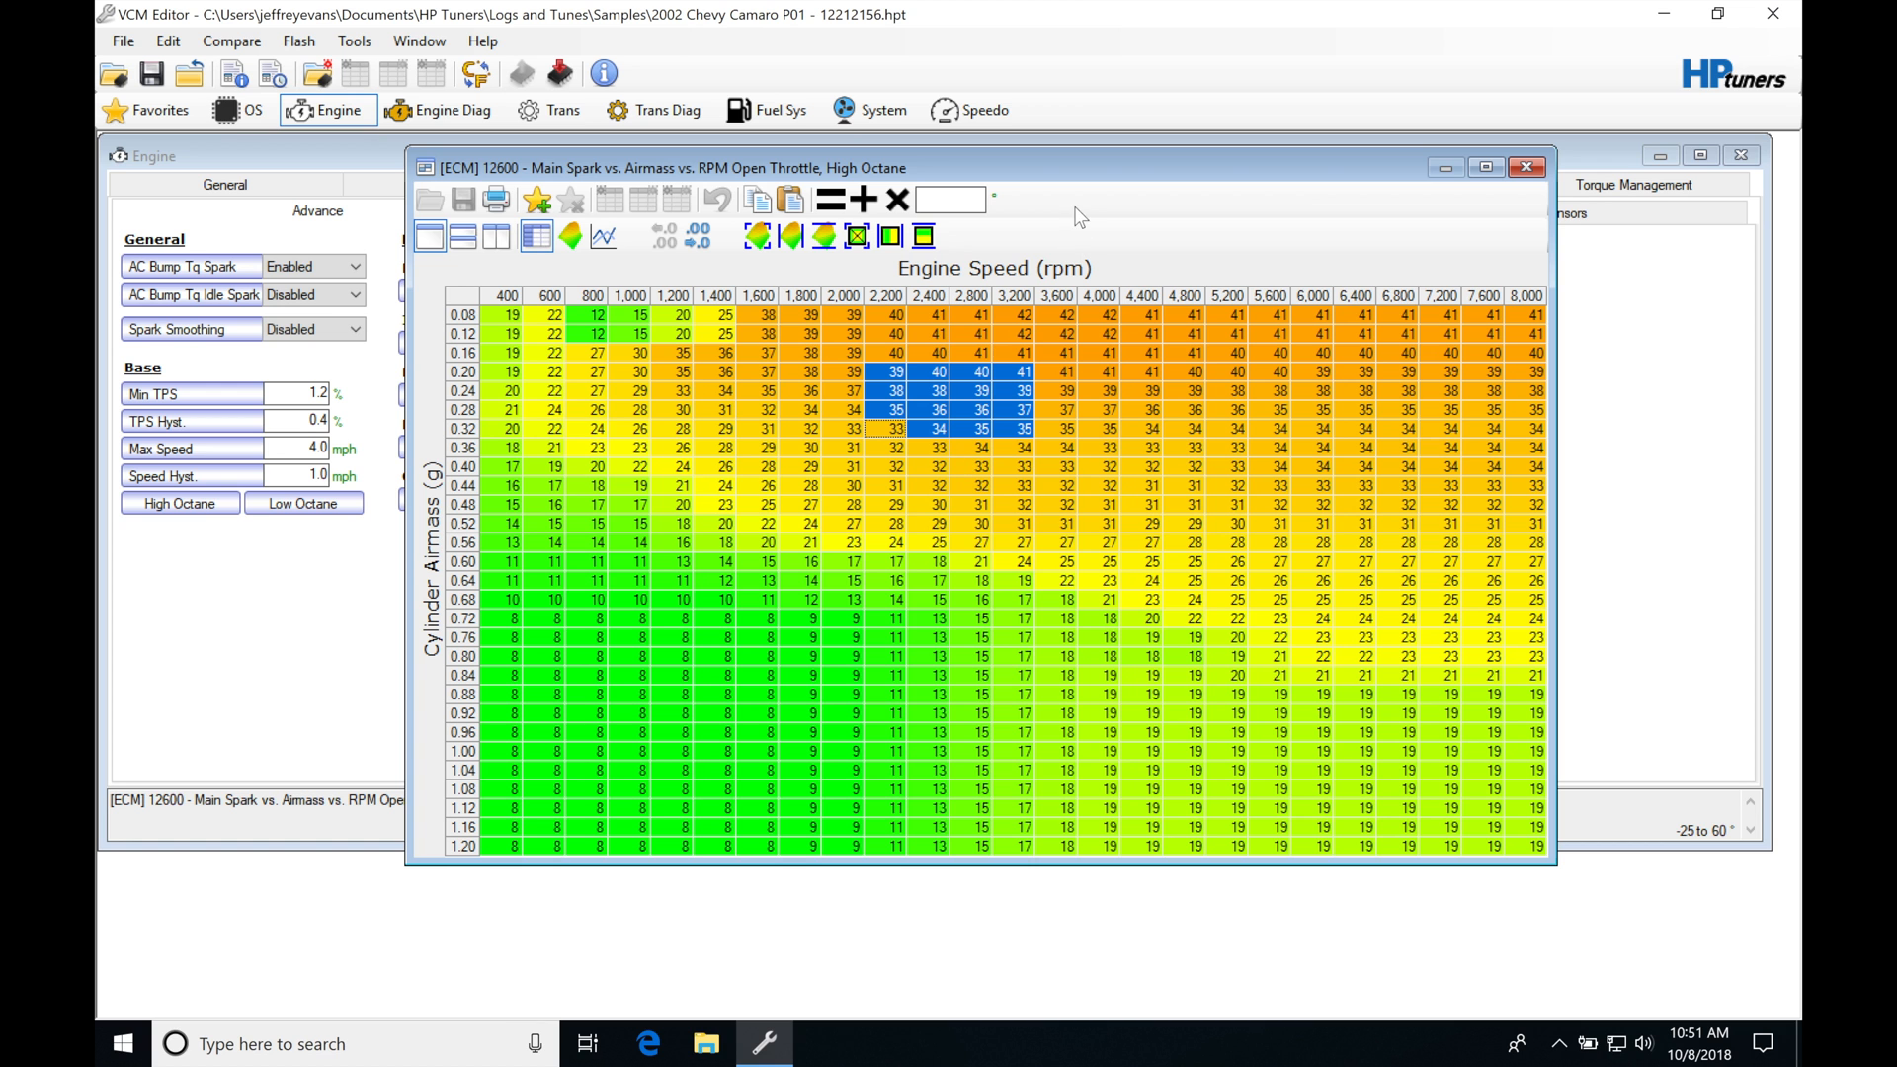
pyautogui.moveTo(1109, 178)
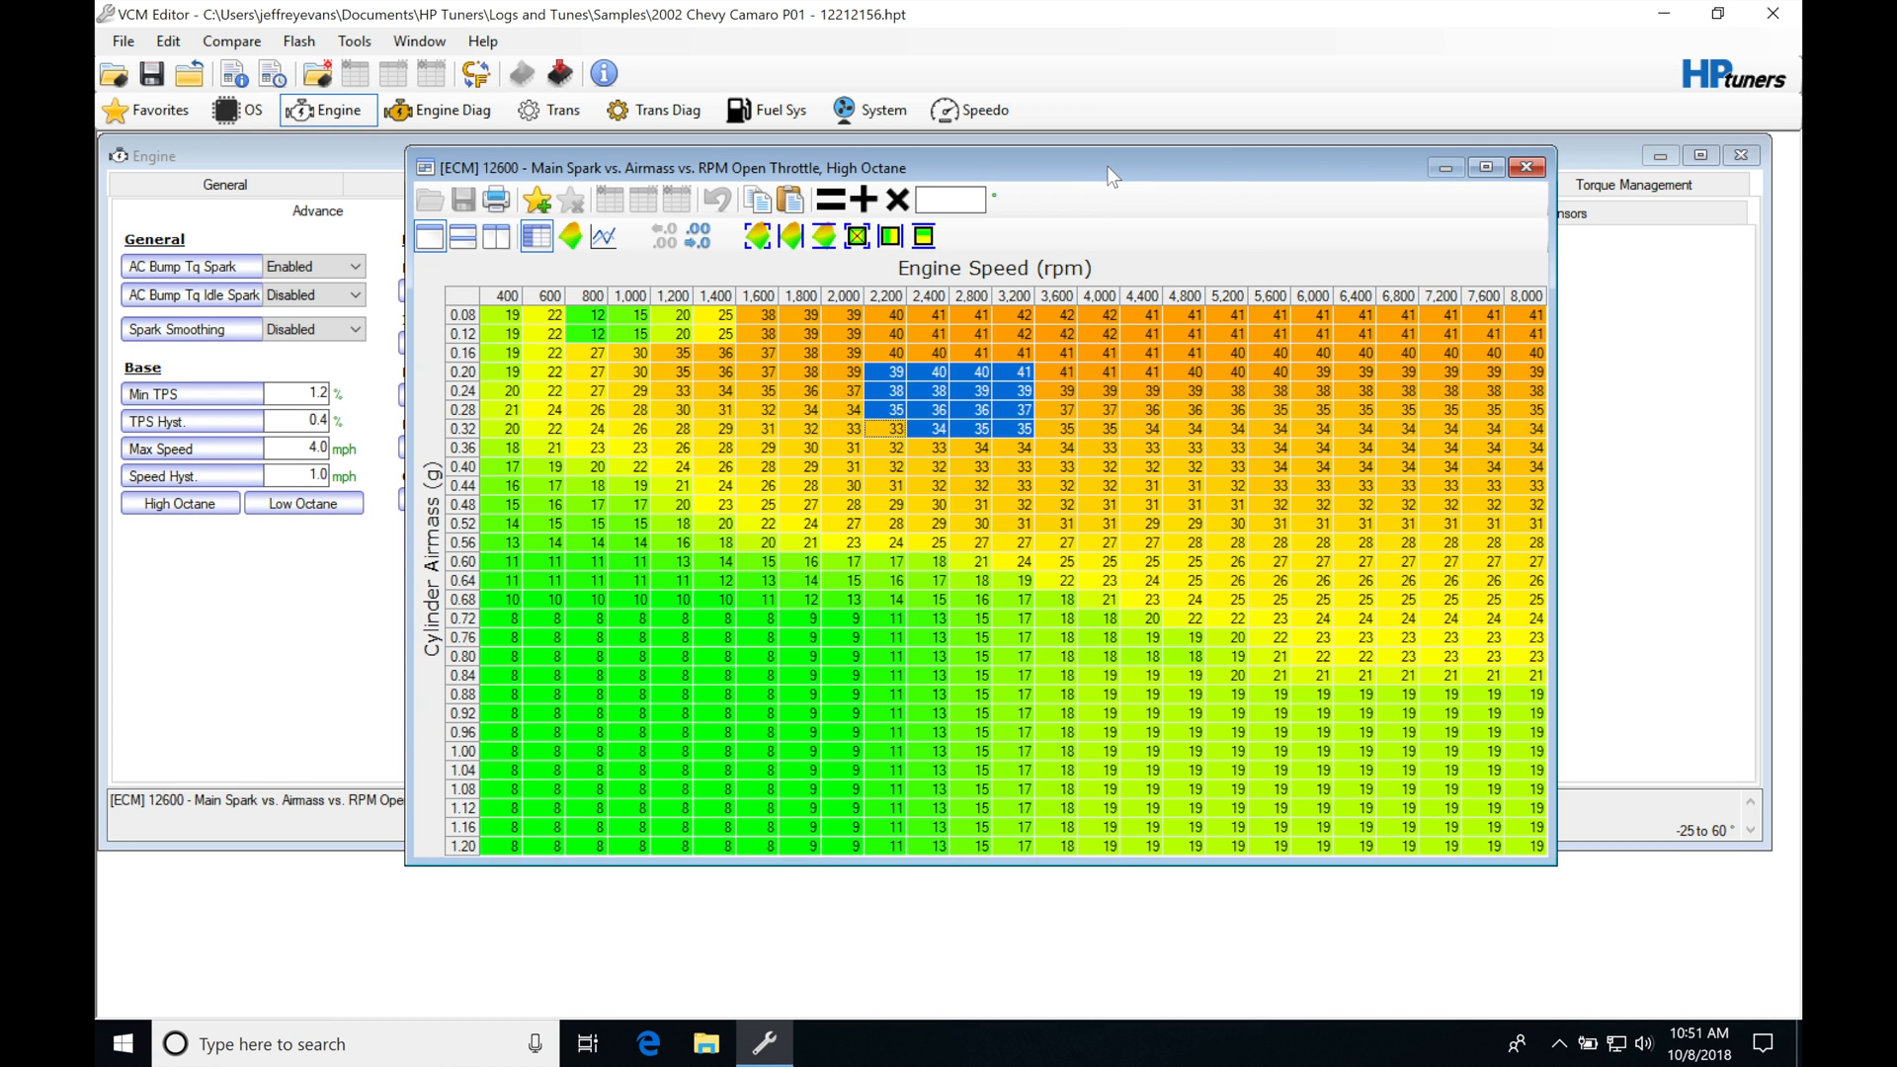